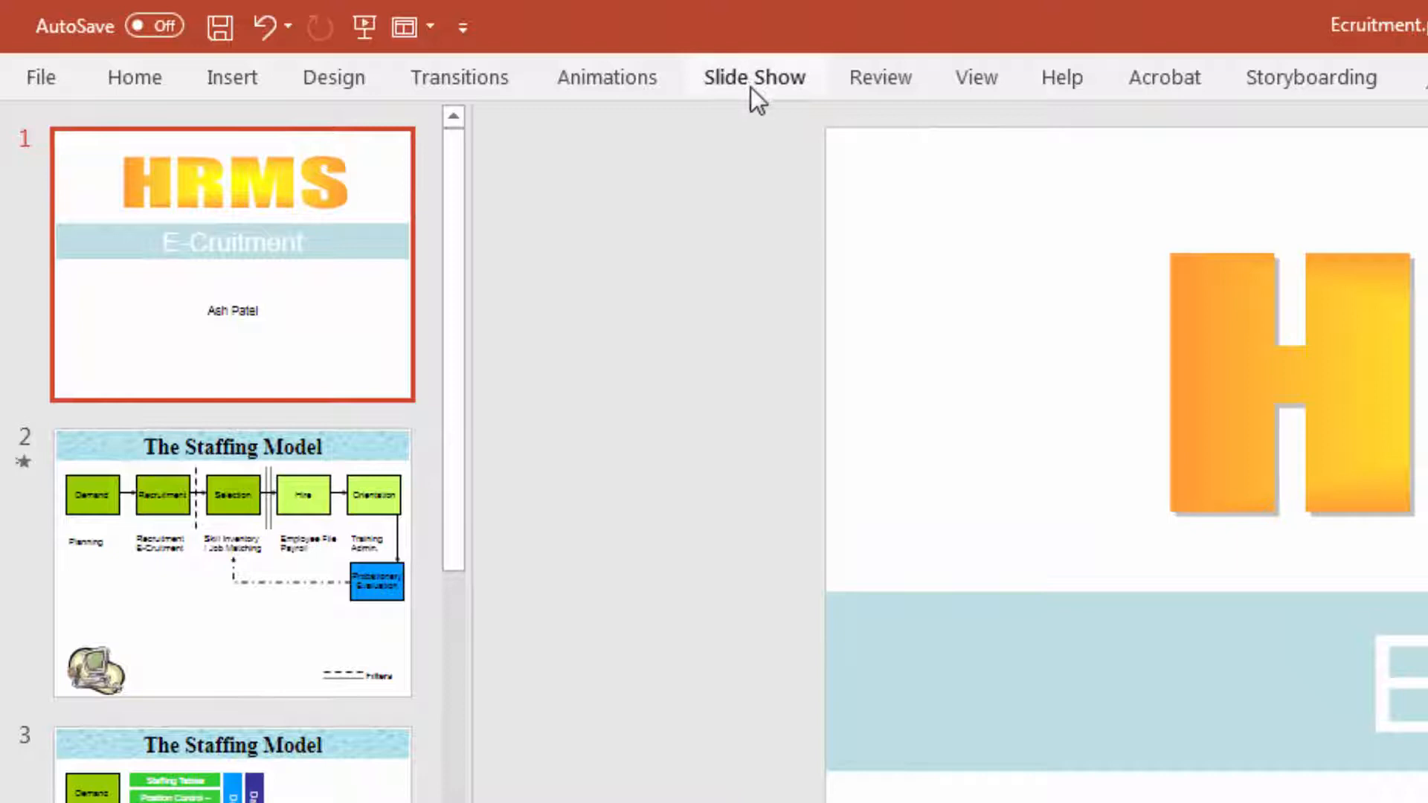
Step: Show the slideshow recording options for the HRMS E-Cruitment presentation
{"action": "left_click", "coordinate": [754, 78]}
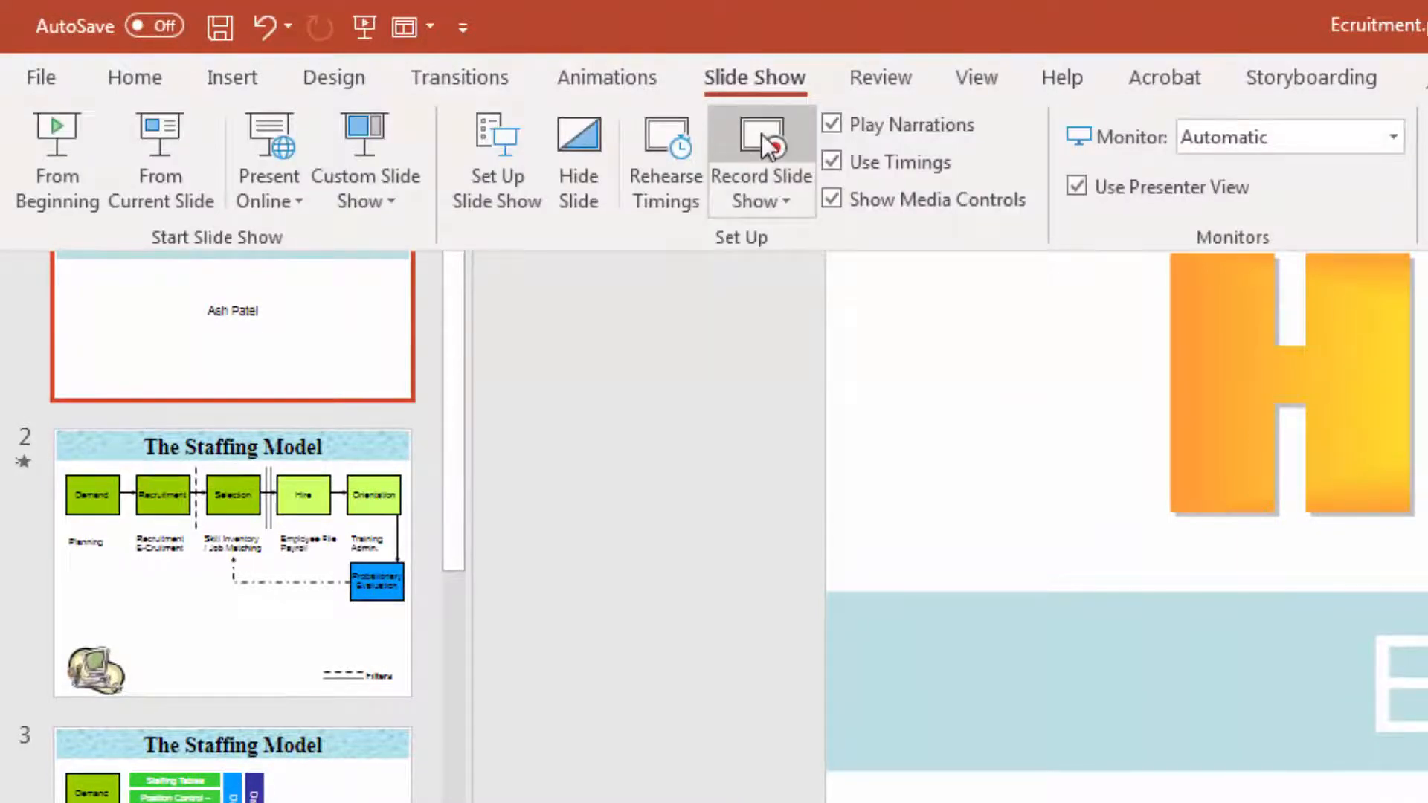
{"action": "mouse_move", "coordinate": [760, 150]}
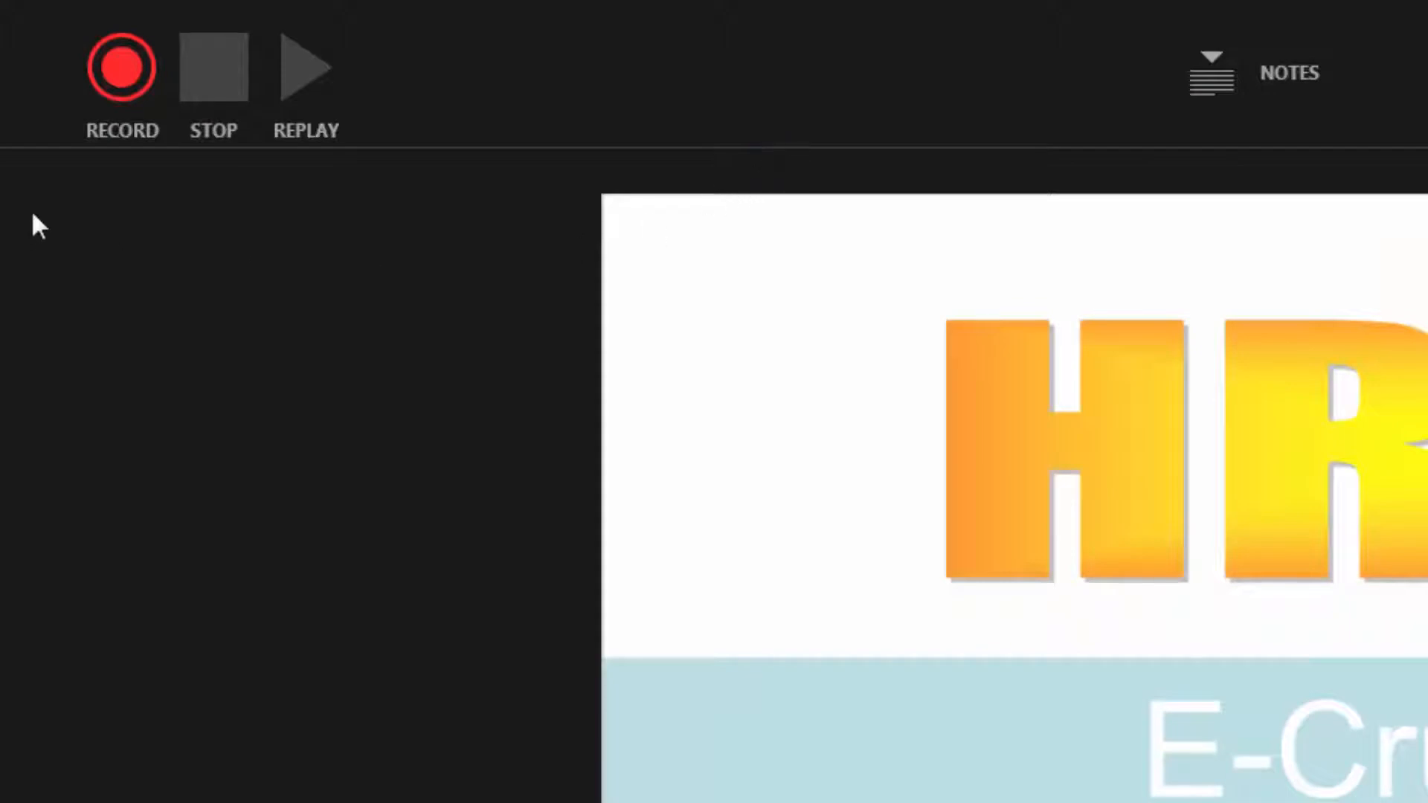
{"action": "mouse_move", "coordinate": [120, 67]}
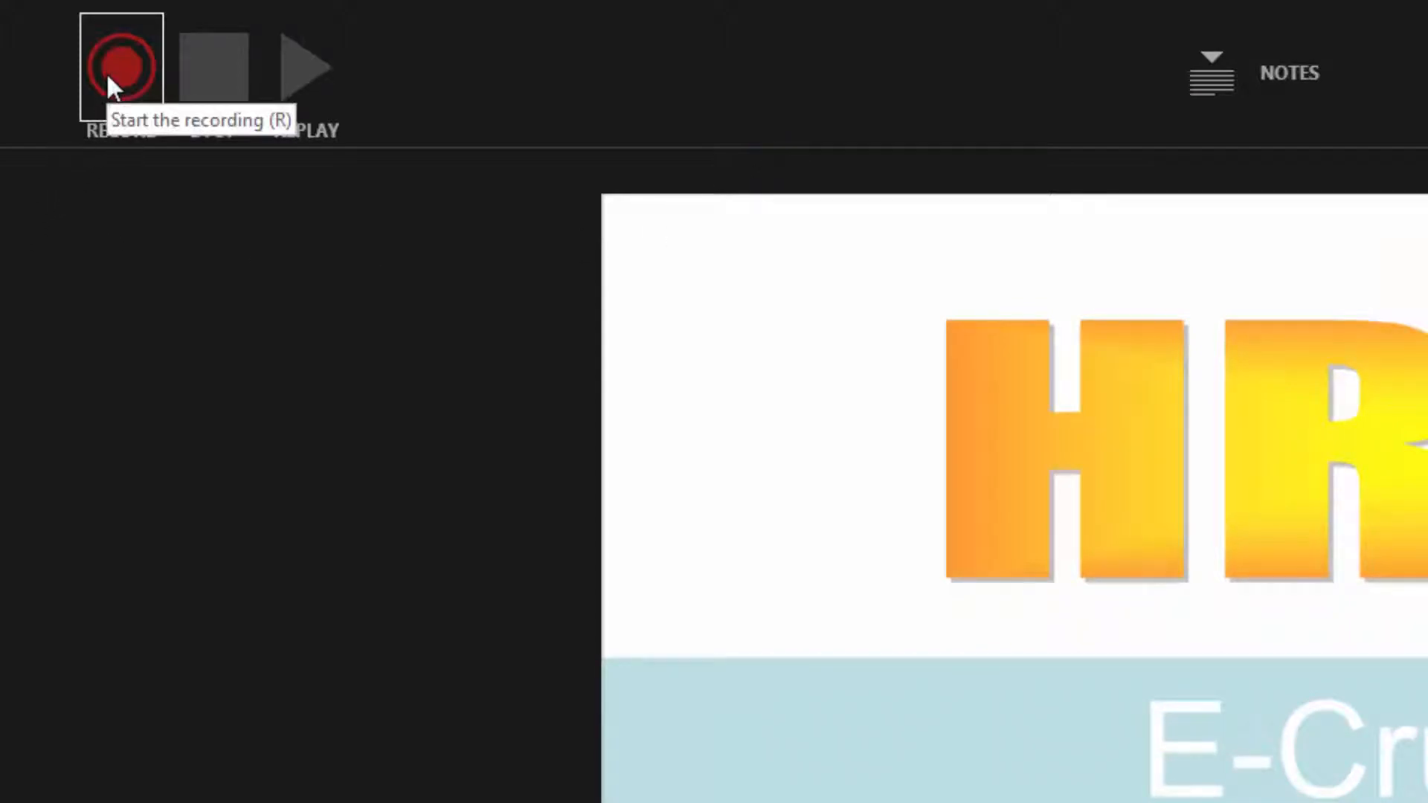
Step: Record narration over the title slide, advancing through The Staffing Model slide to the next
{"action": "left_click", "coordinate": [121, 65]}
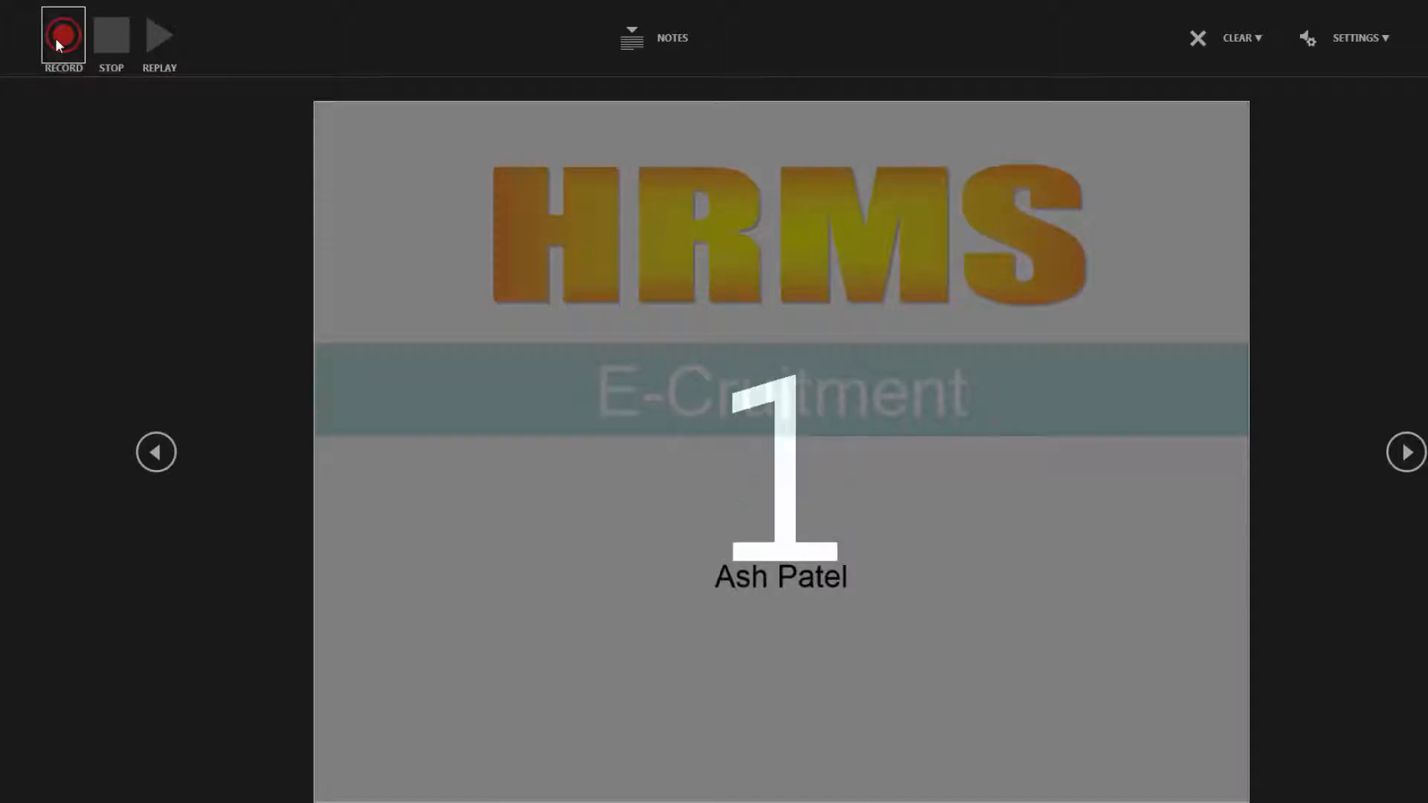
{"action": "left_click", "coordinate": [63, 36]}
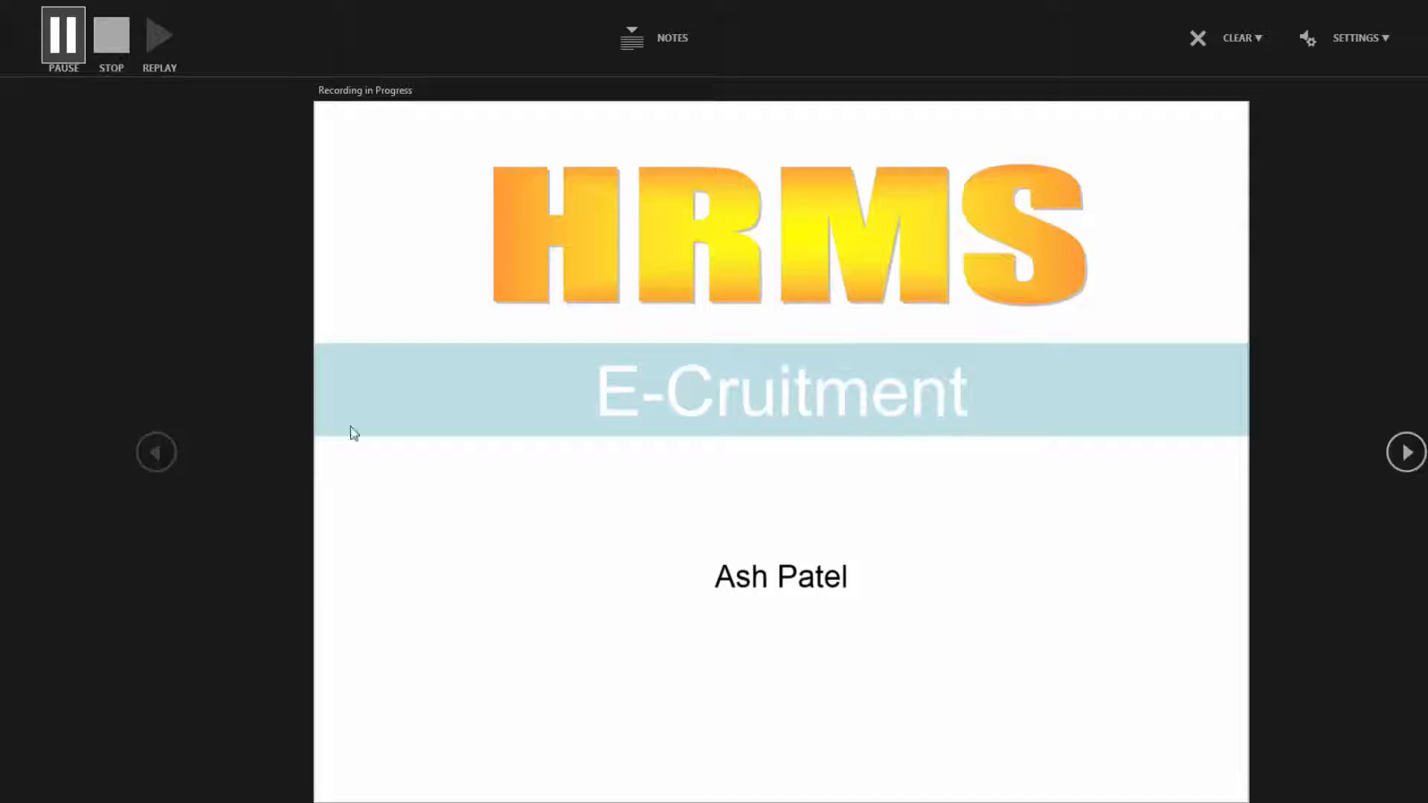
{"action": "mouse_move", "coordinate": [1405, 452]}
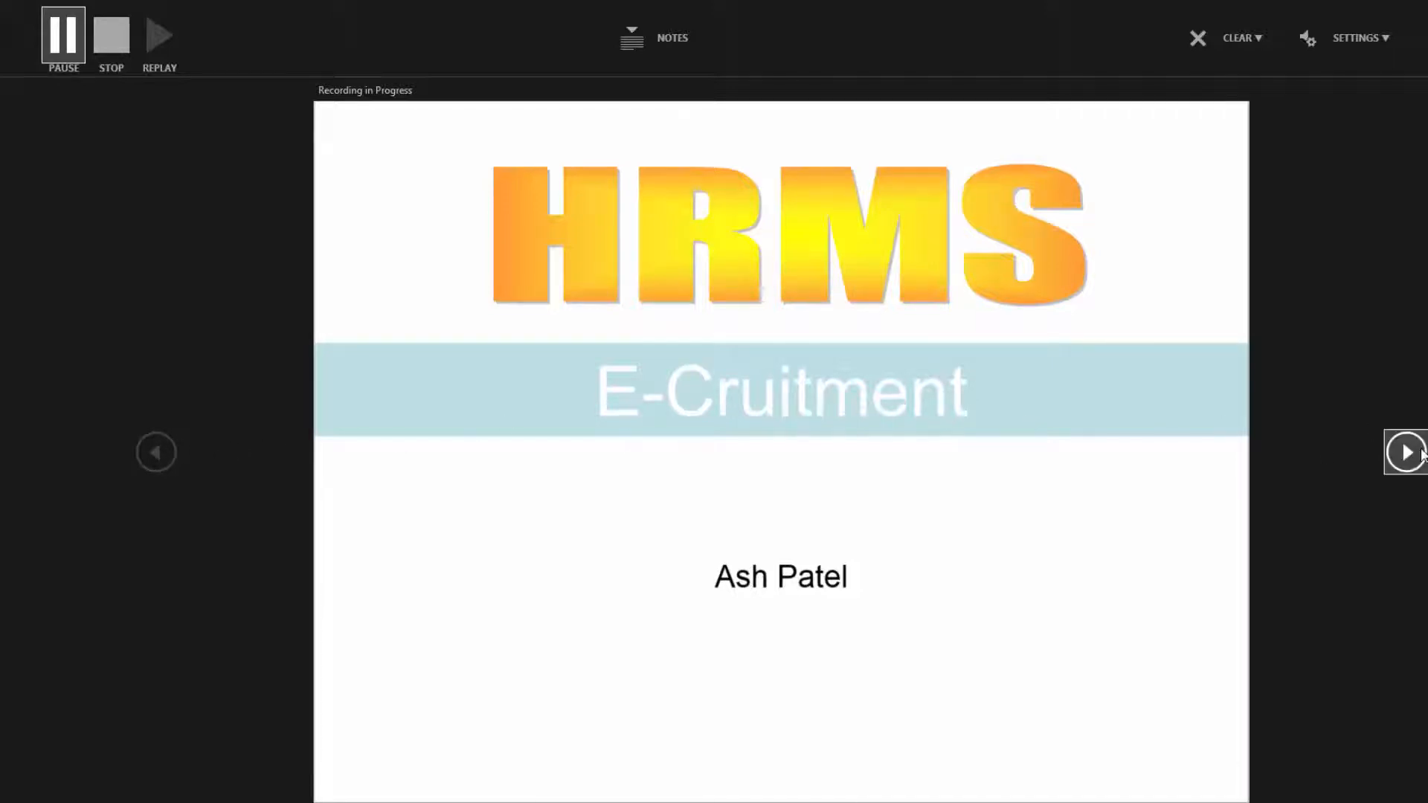
{"action": "mouse_move", "coordinate": [1409, 452]}
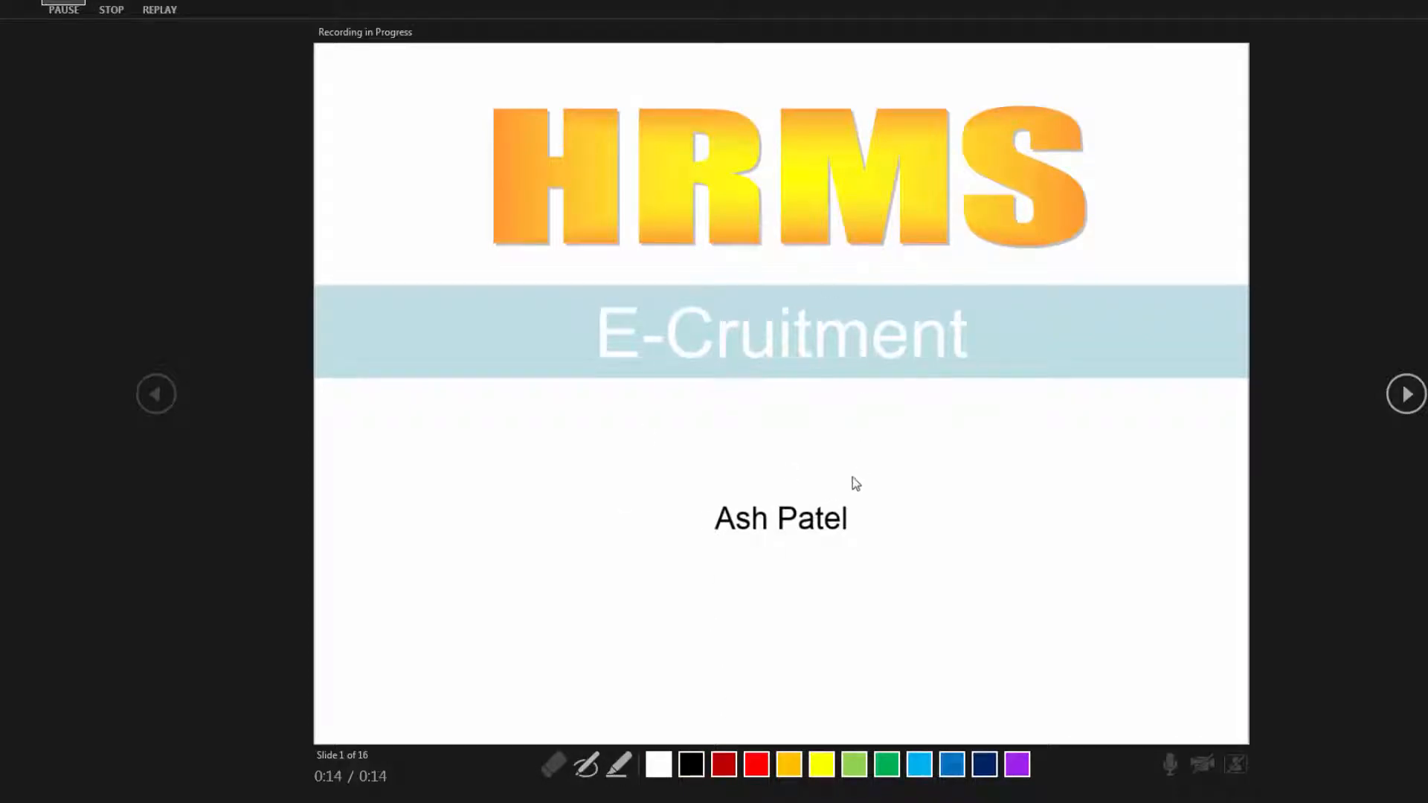
{"action": "mouse_move", "coordinate": [1364, 509]}
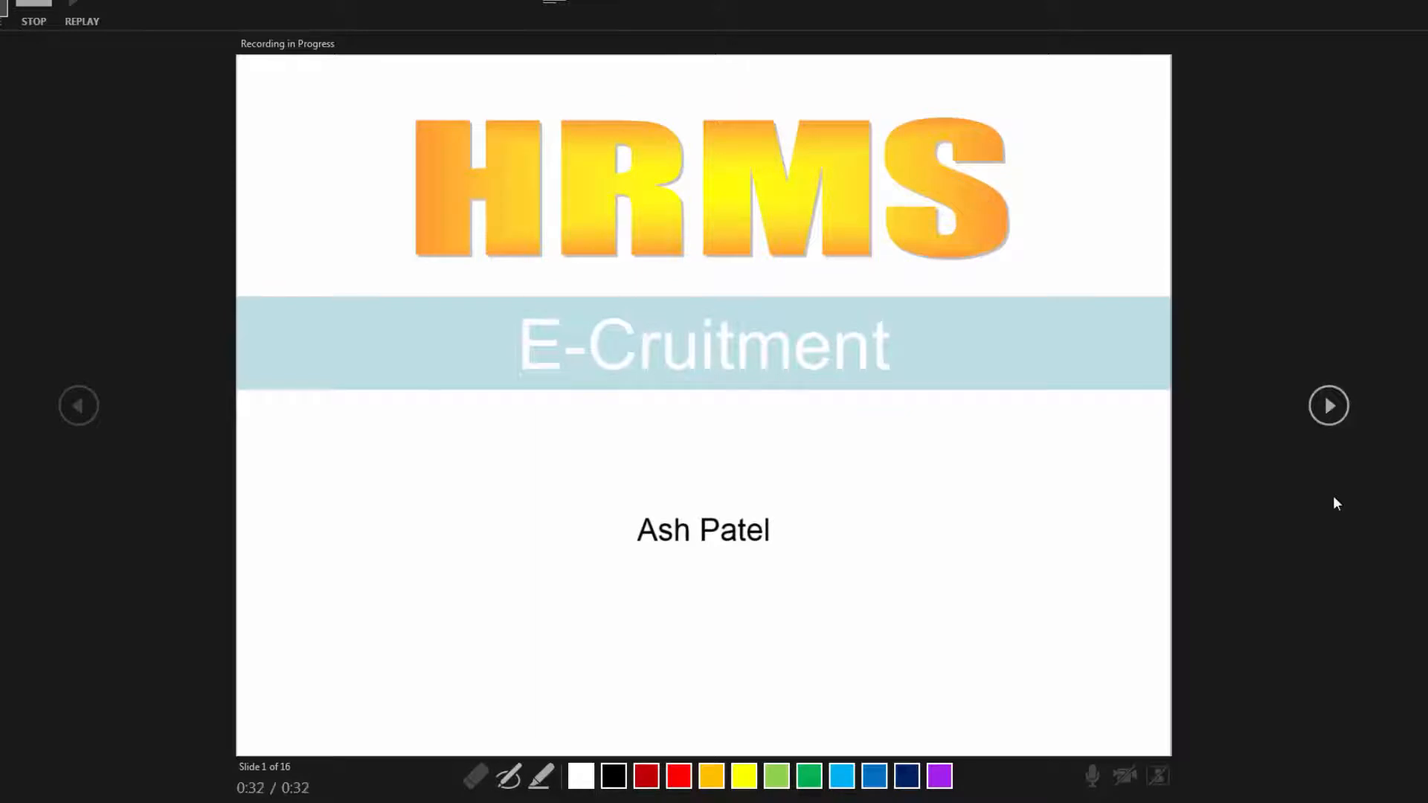
{"action": "left_click", "coordinate": [1328, 404]}
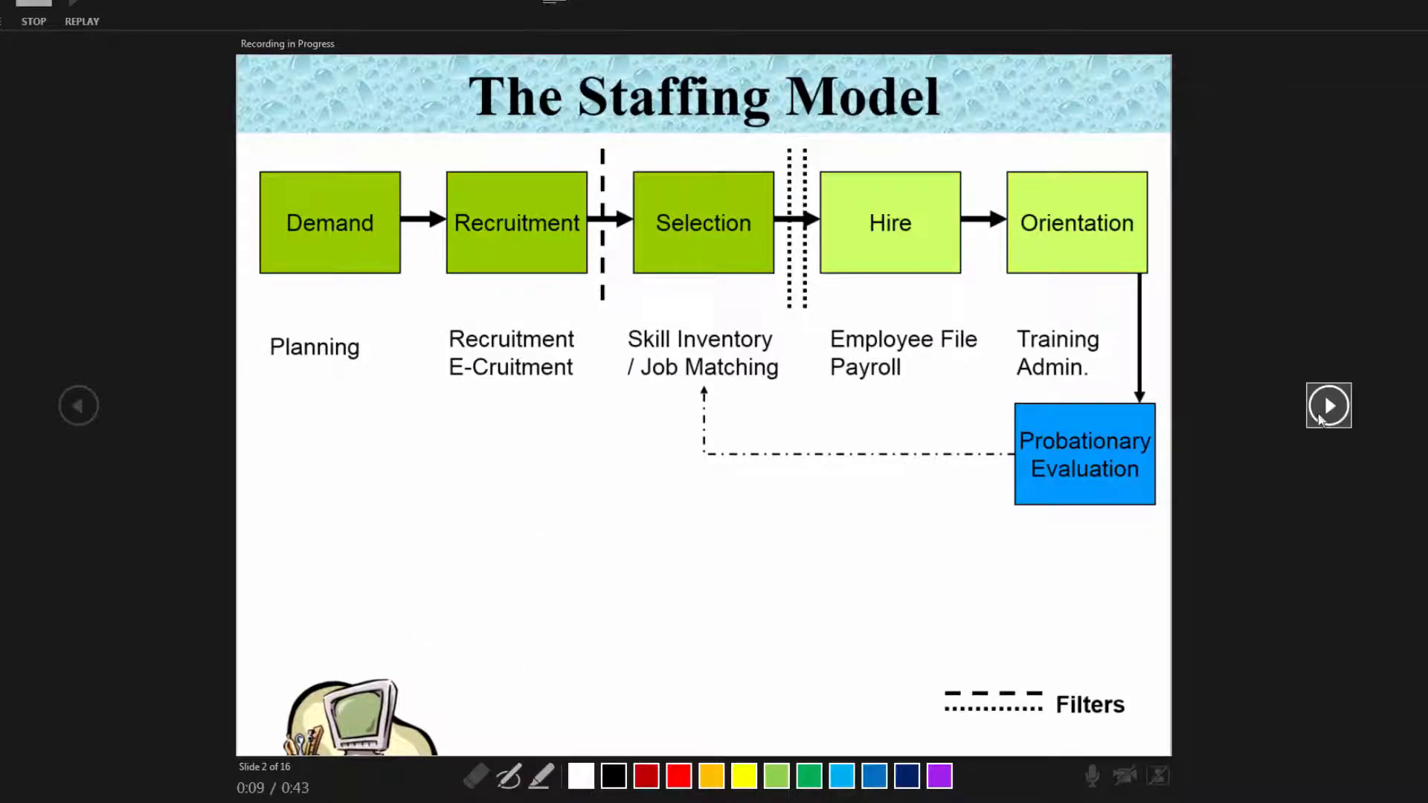
{"action": "left_click", "coordinate": [1328, 404]}
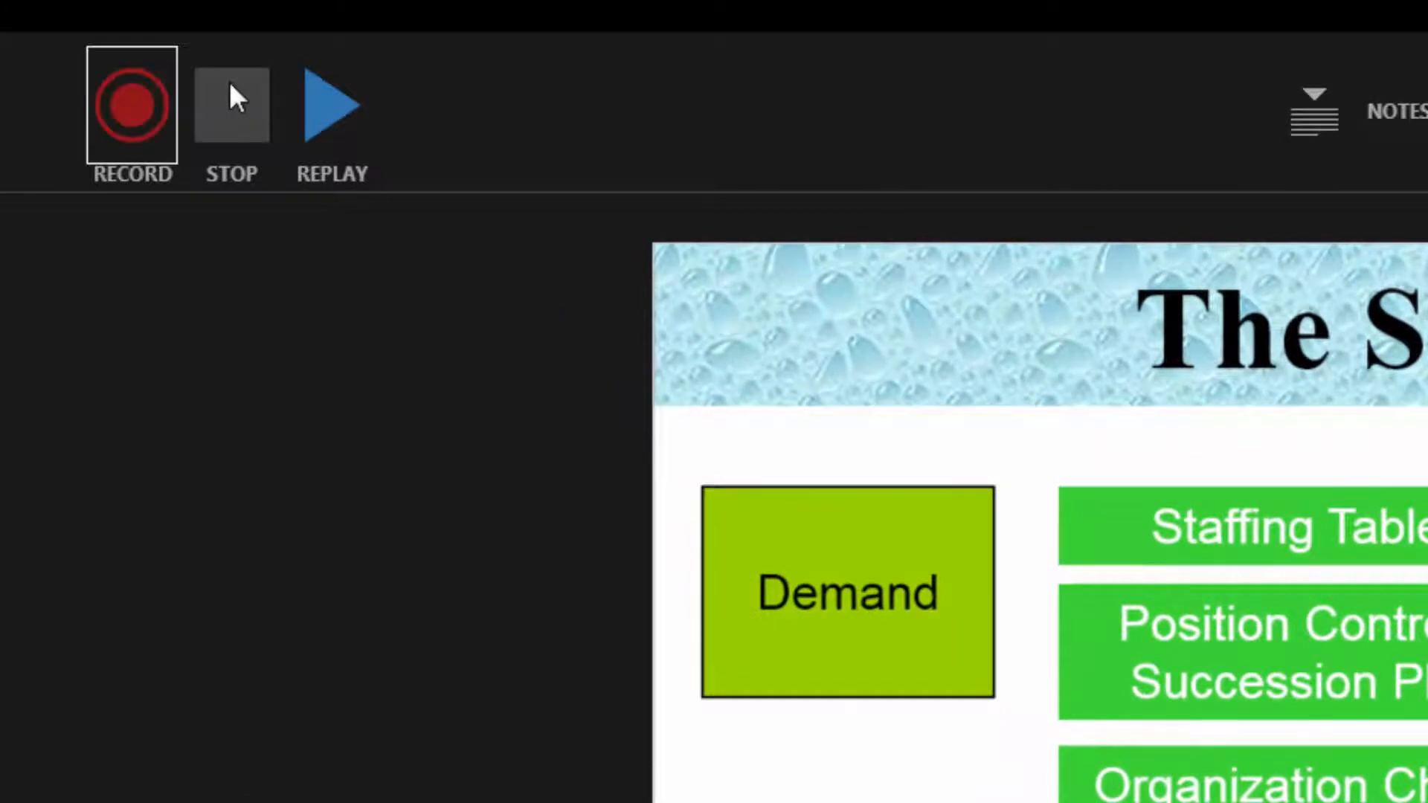
{"action": "mouse_move", "coordinate": [198, 364]}
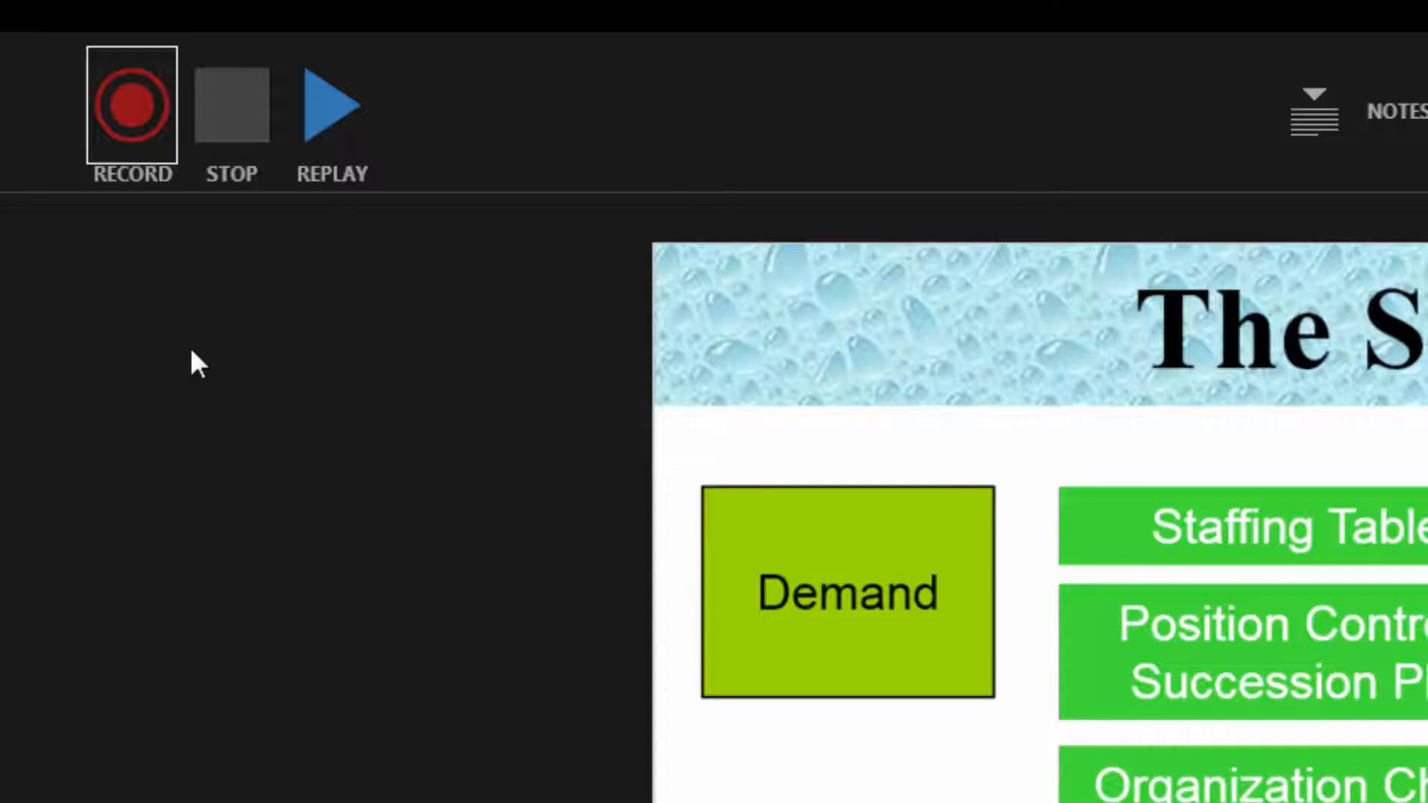
{"action": "mouse_move", "coordinate": [318, 181]}
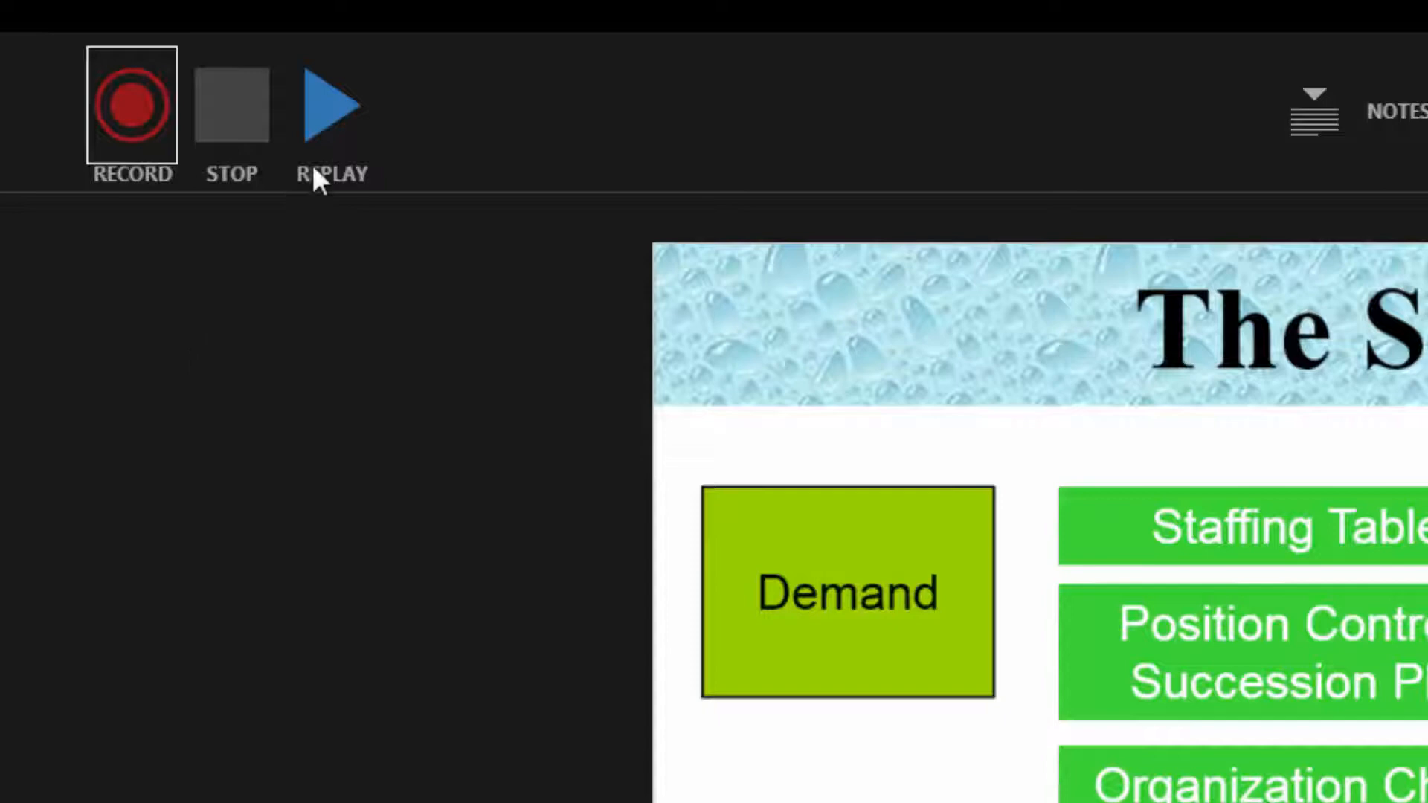
Step: Replay the recorded narration to check it, then stop the playback
{"action": "left_click", "coordinate": [331, 103]}
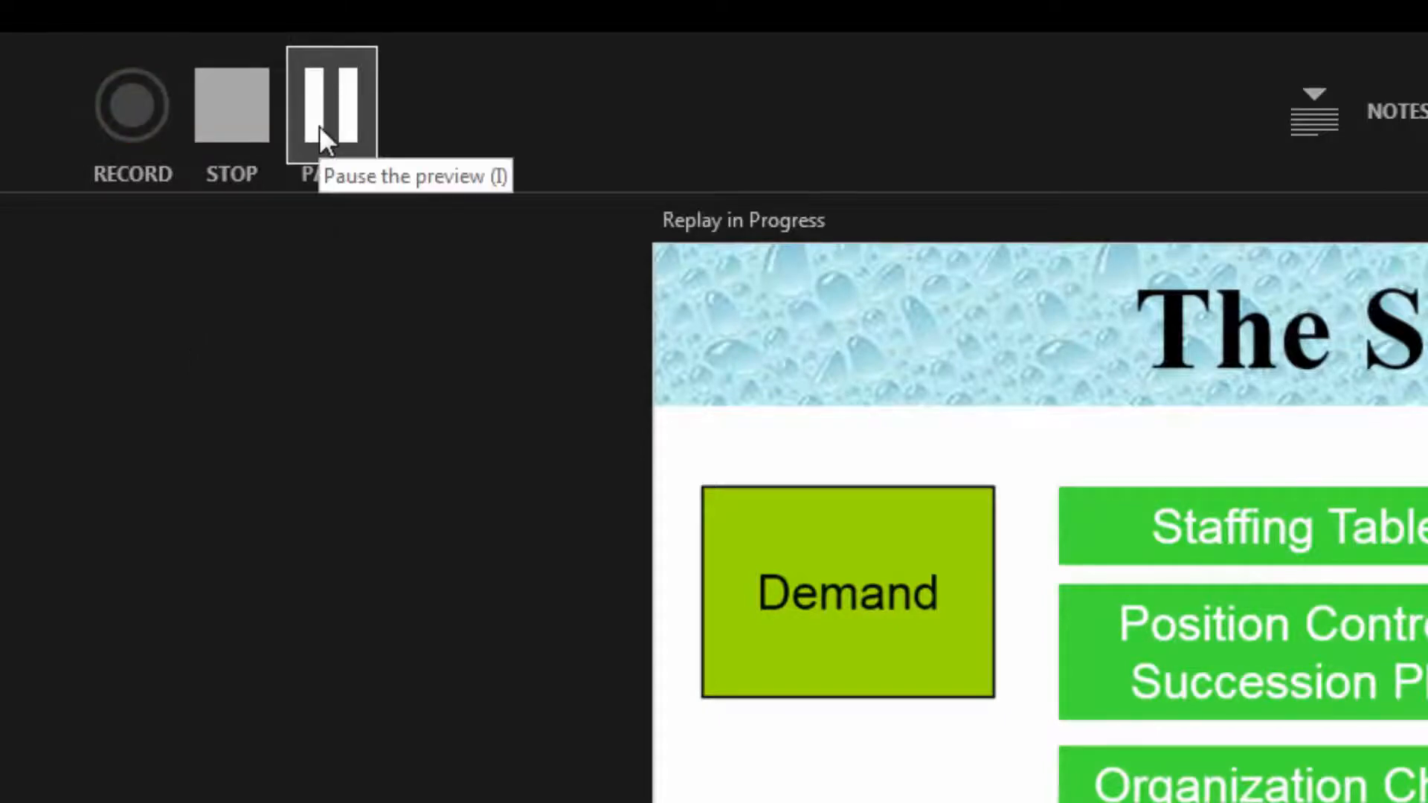
{"action": "mouse_move", "coordinate": [232, 104]}
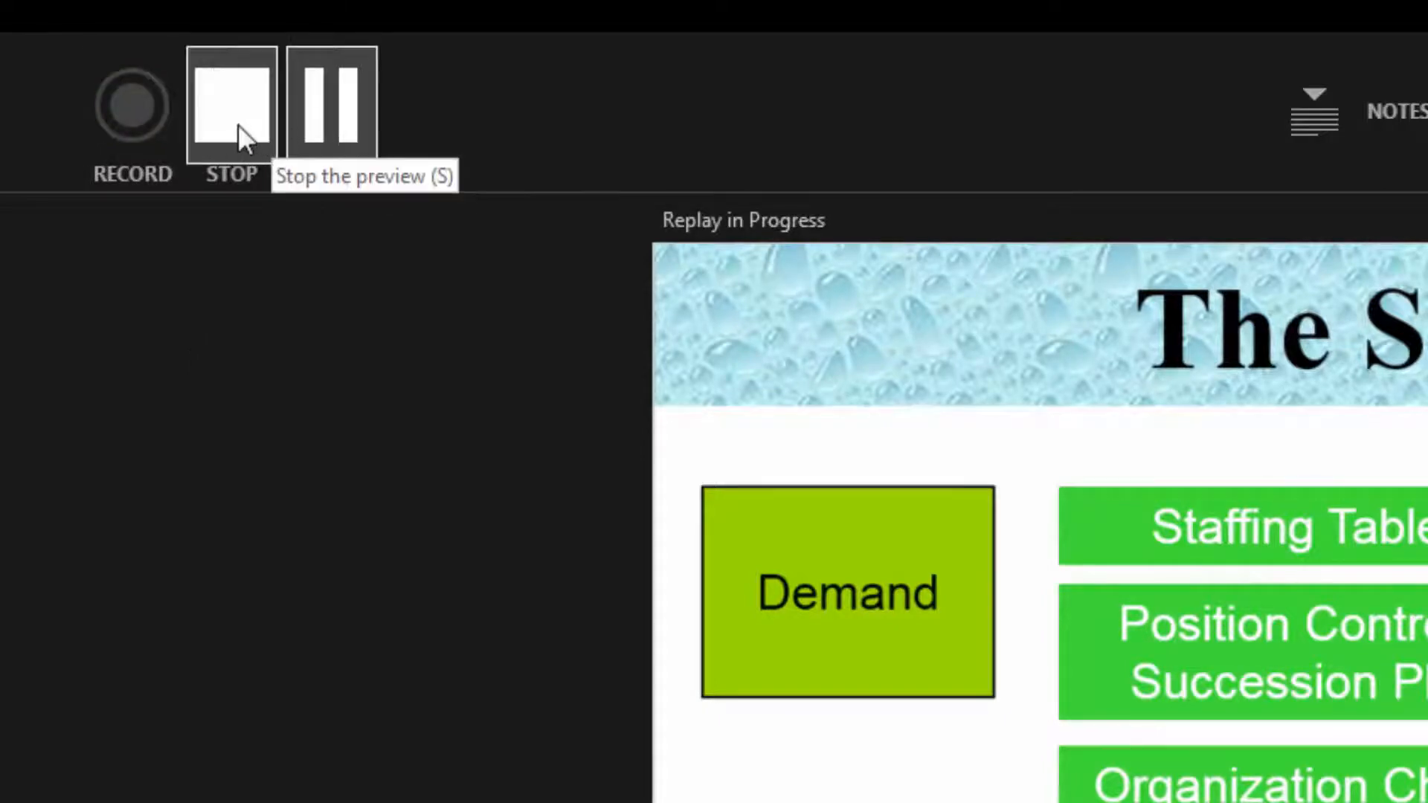
{"action": "left_click", "coordinate": [231, 103]}
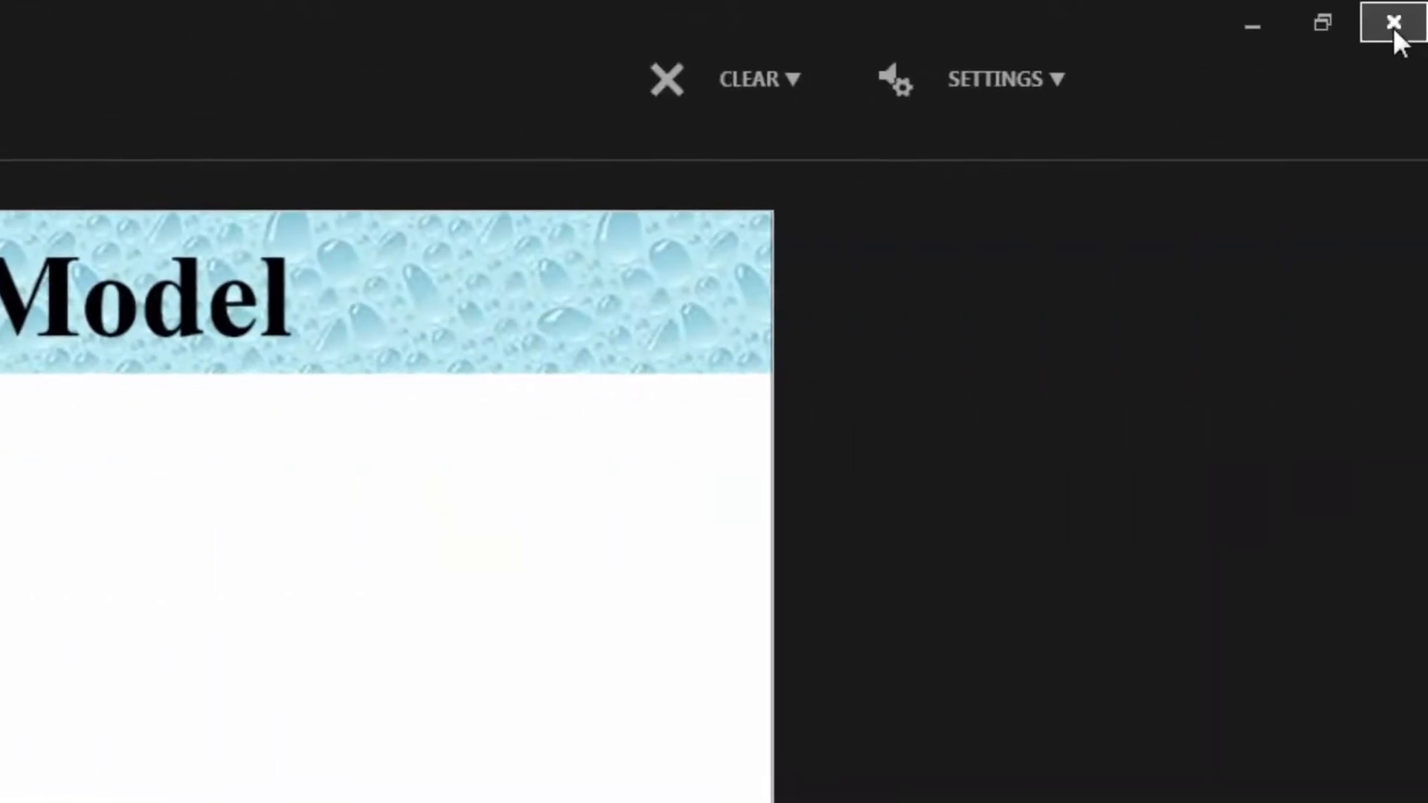
Step: Save the presentation as an MPEG-4 video named EcruitmentAudio in the HRM782 folder
{"action": "left_click", "coordinate": [1391, 23]}
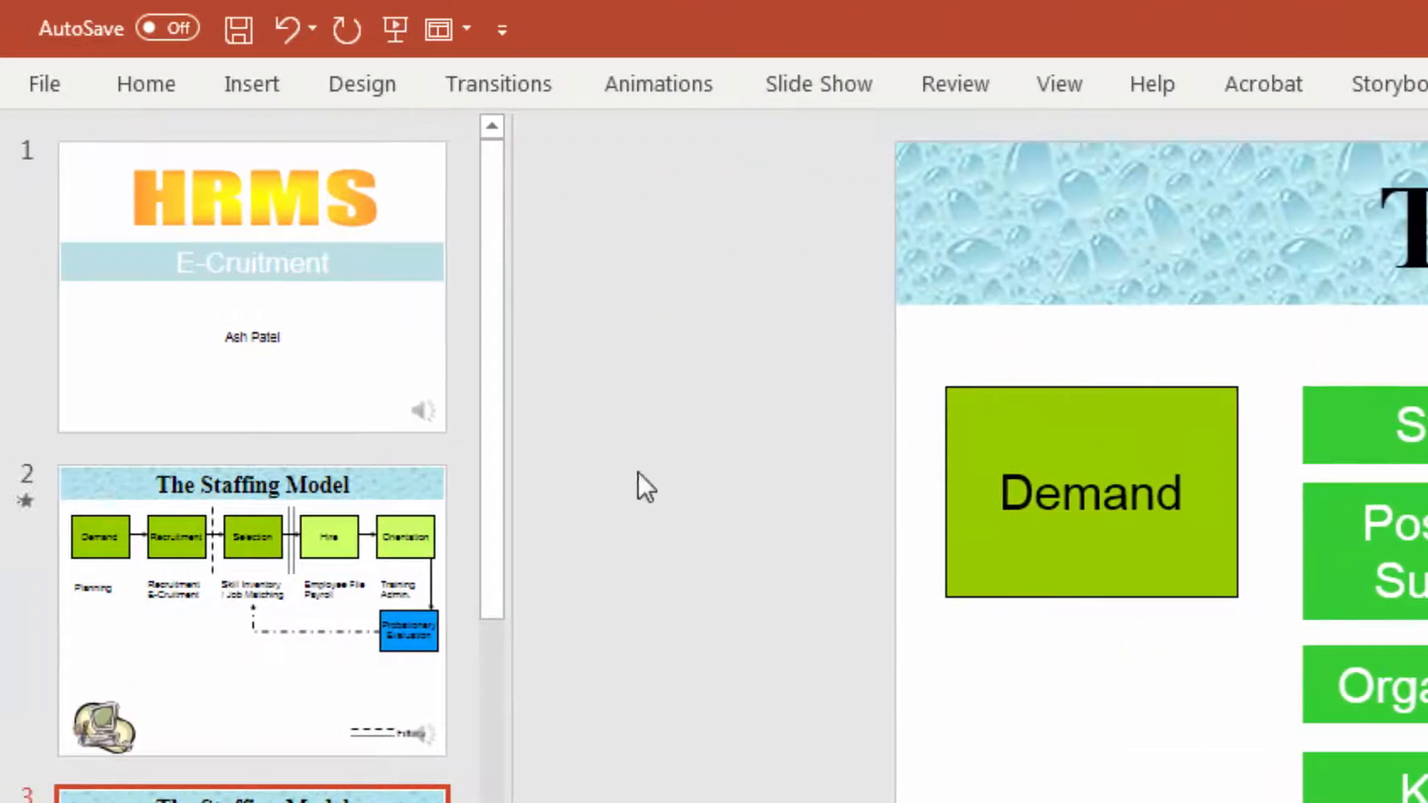
{"action": "mouse_move", "coordinate": [364, 342]}
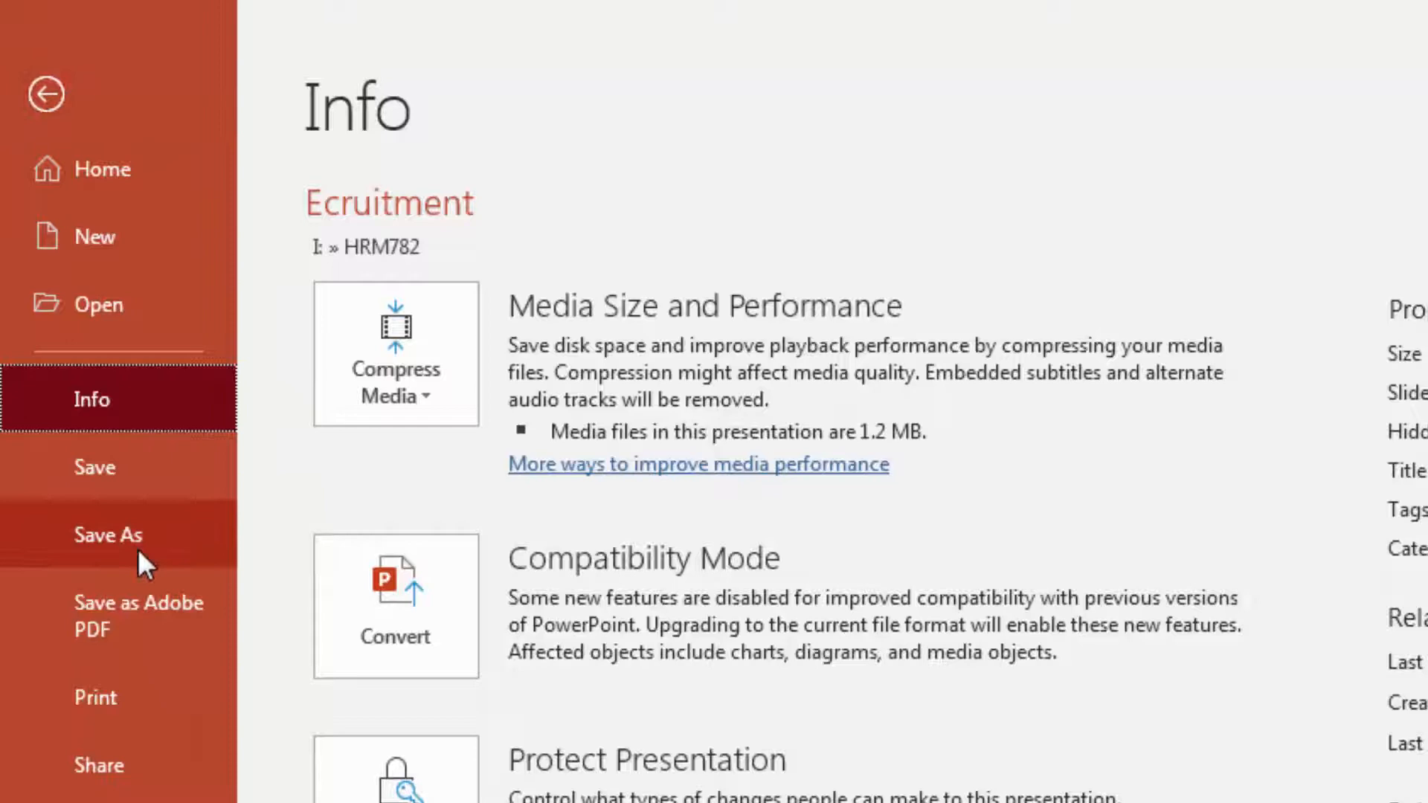
{"action": "left_click", "coordinate": [107, 534]}
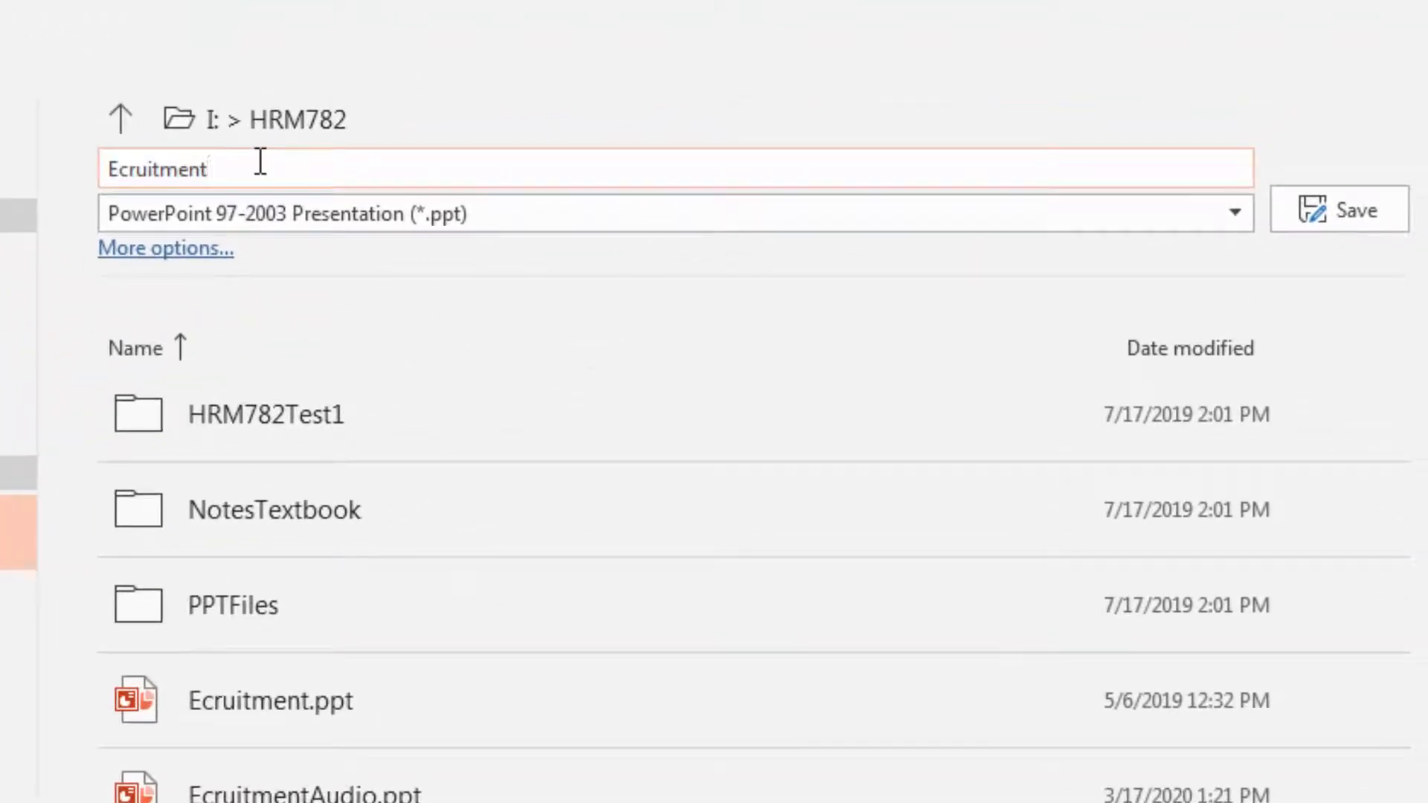
{"action": "type", "text": "Audio"}
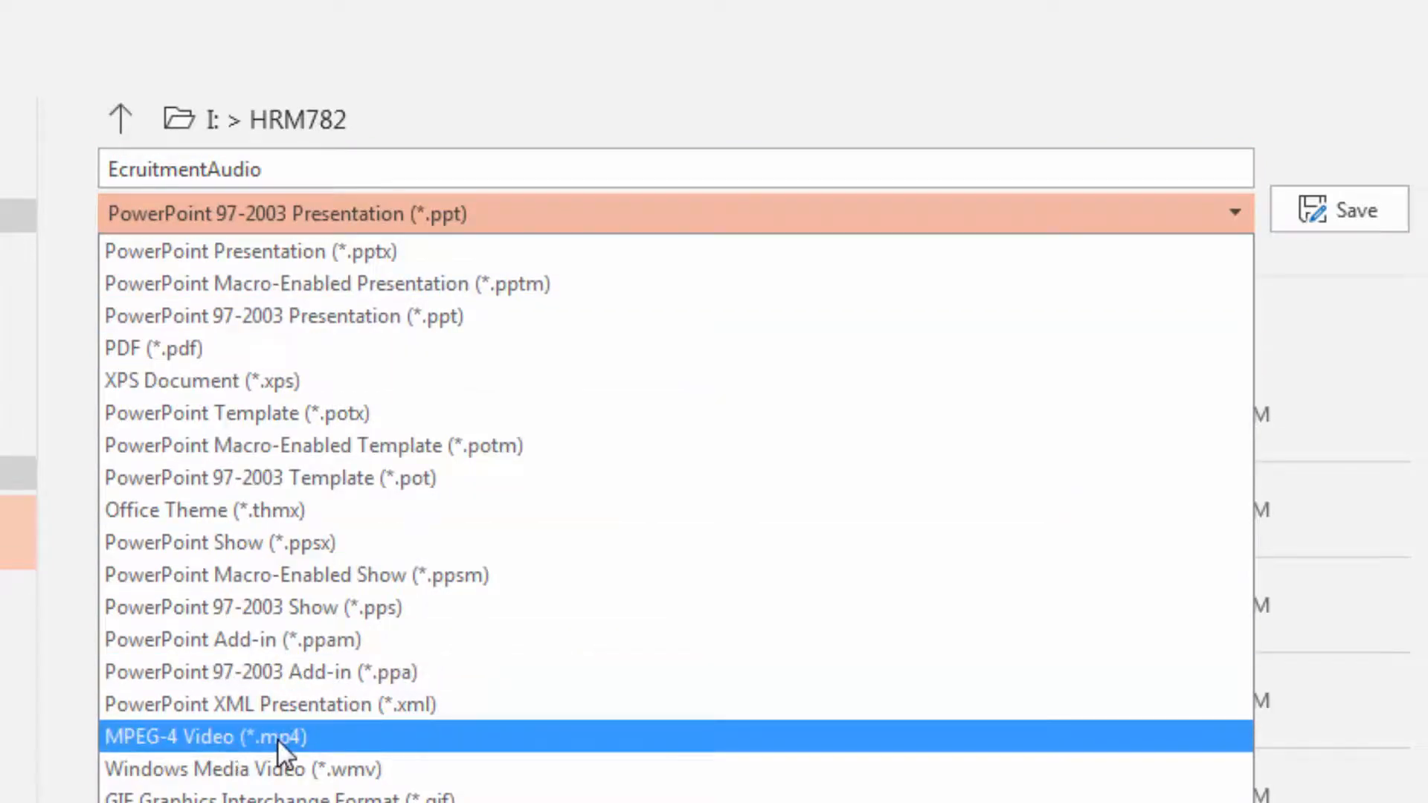
{"action": "left_click", "coordinate": [205, 736]}
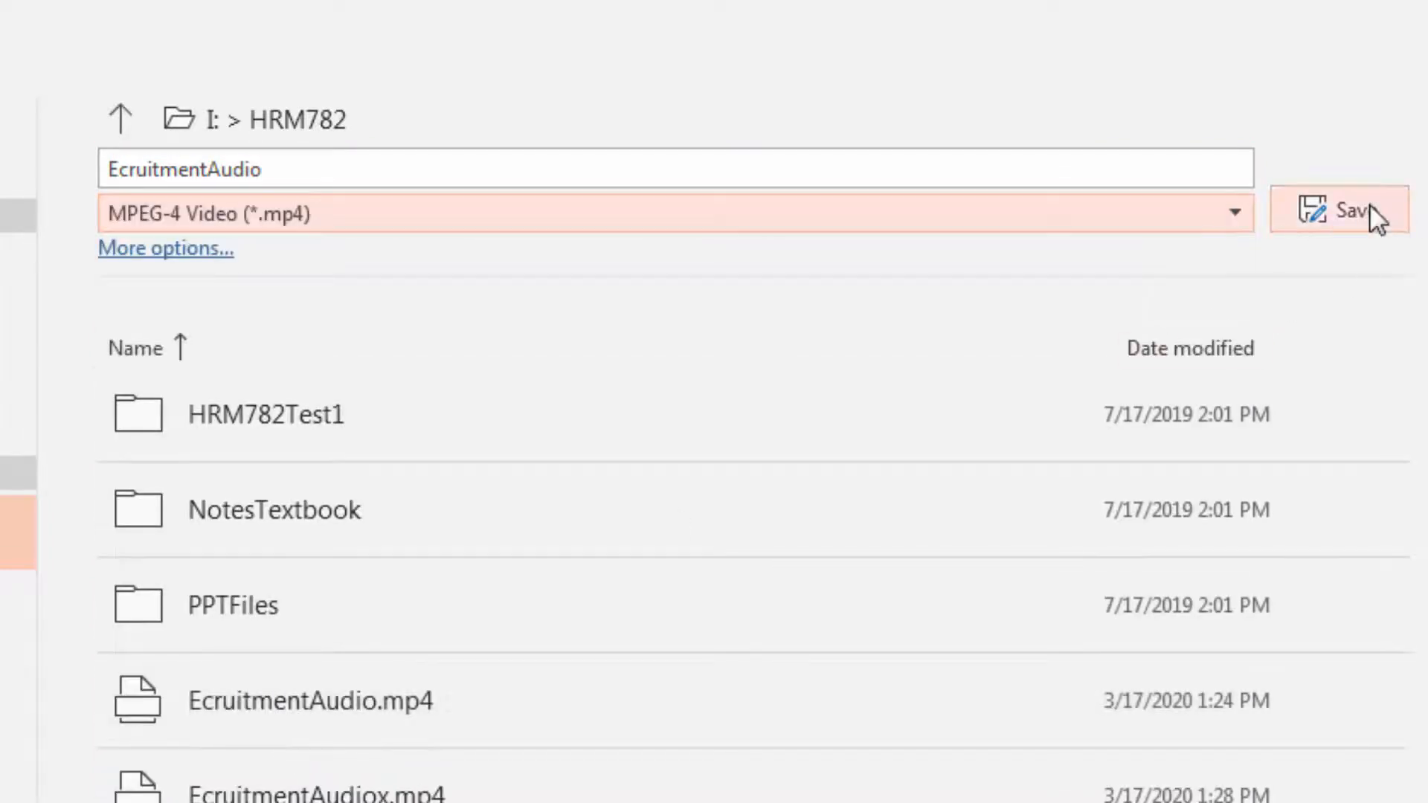
{"action": "left_click", "coordinate": [1338, 208]}
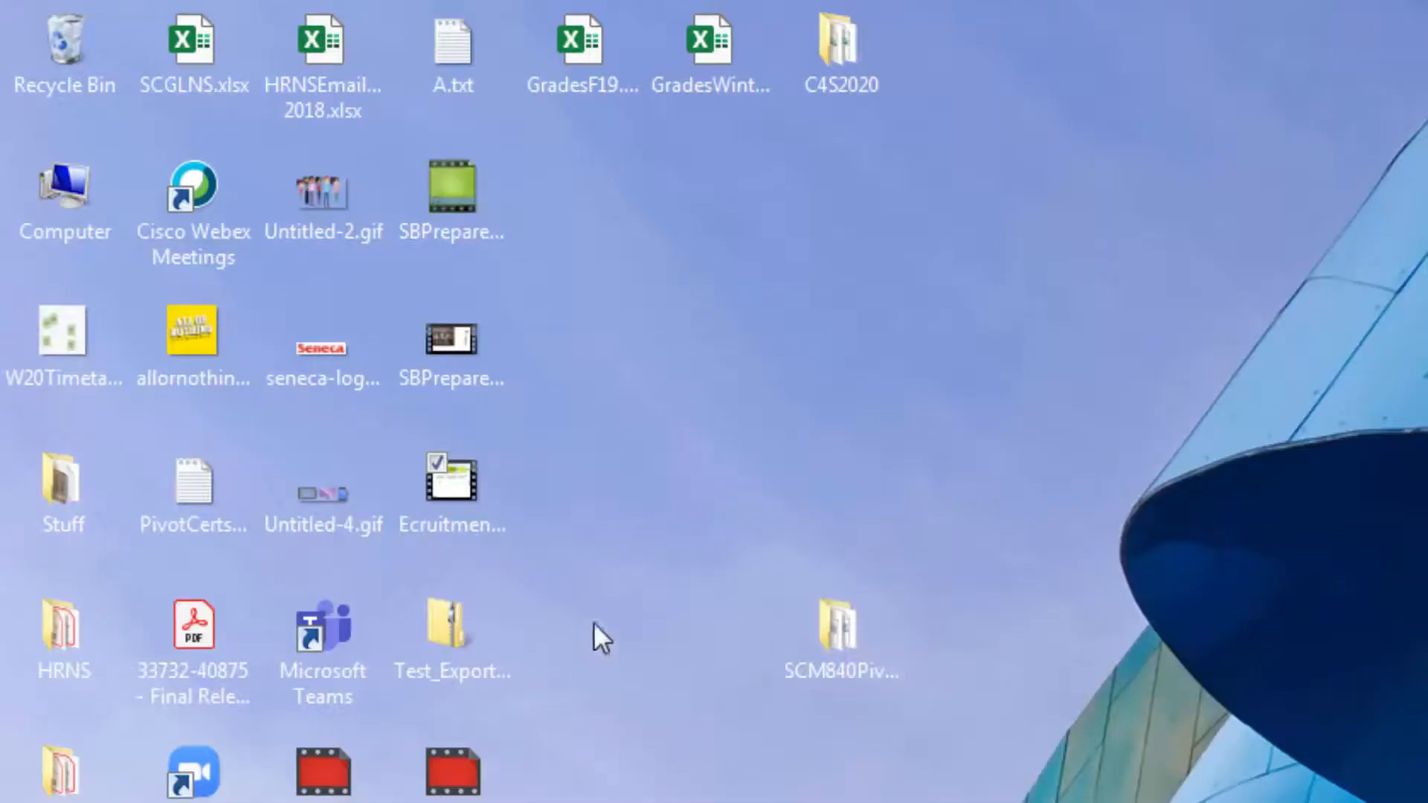
{"action": "mouse_move", "coordinate": [608, 615]}
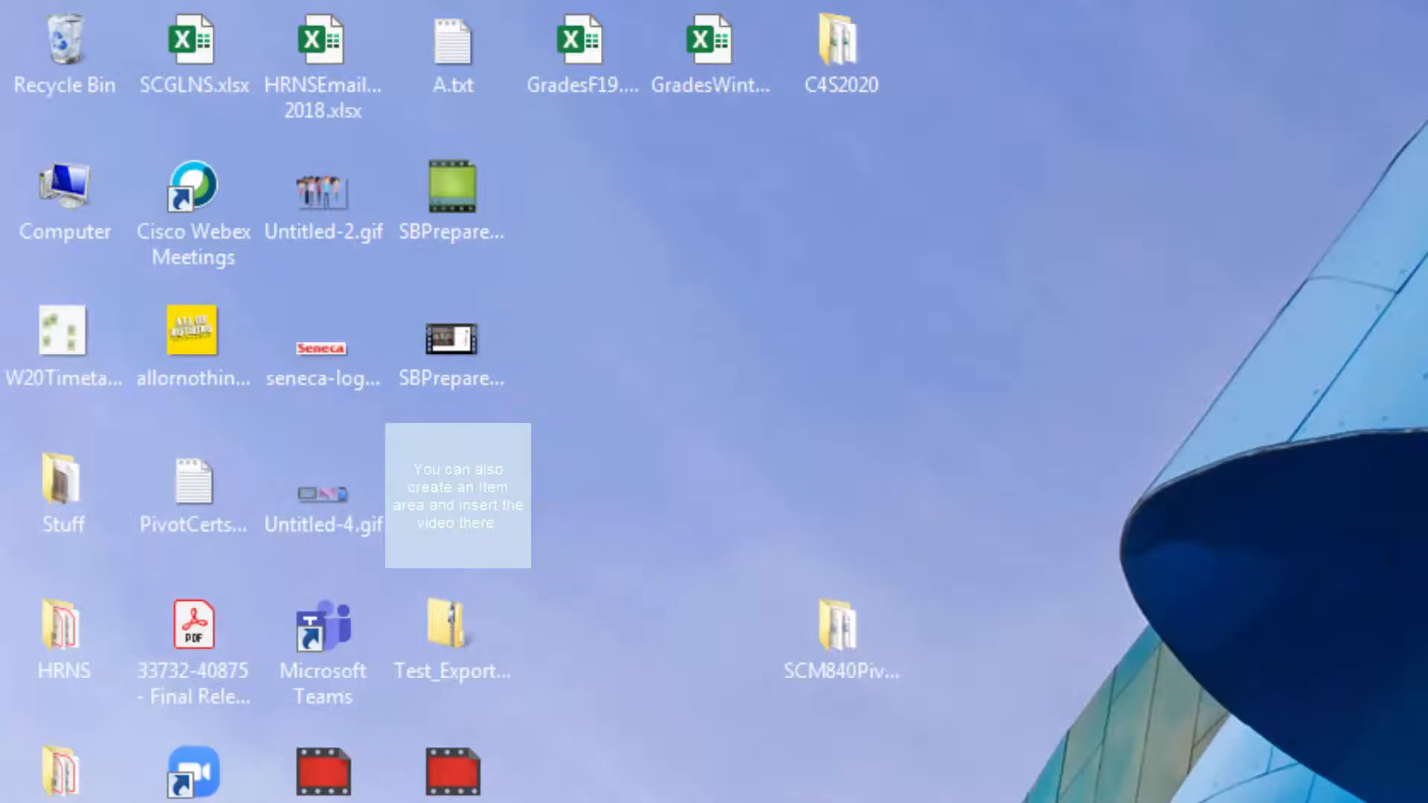
Step: Bring the browser with the Outlook mailbox back on screen
{"action": "left_click", "coordinate": [452, 348]}
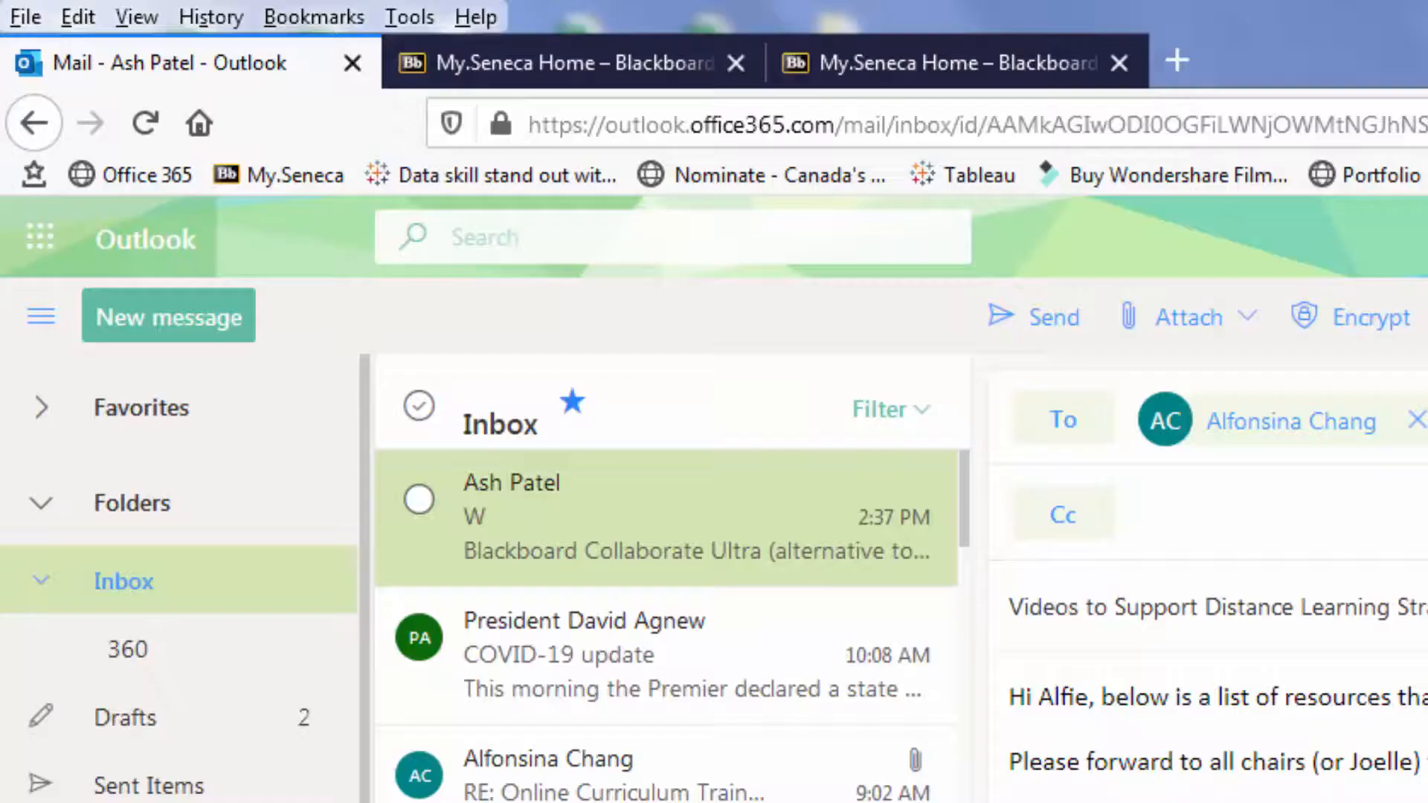
Step: From My.Seneca Home, enter the HRM722NUU.02340.2201 course and its Tableau content area
{"action": "left_click", "coordinate": [948, 63]}
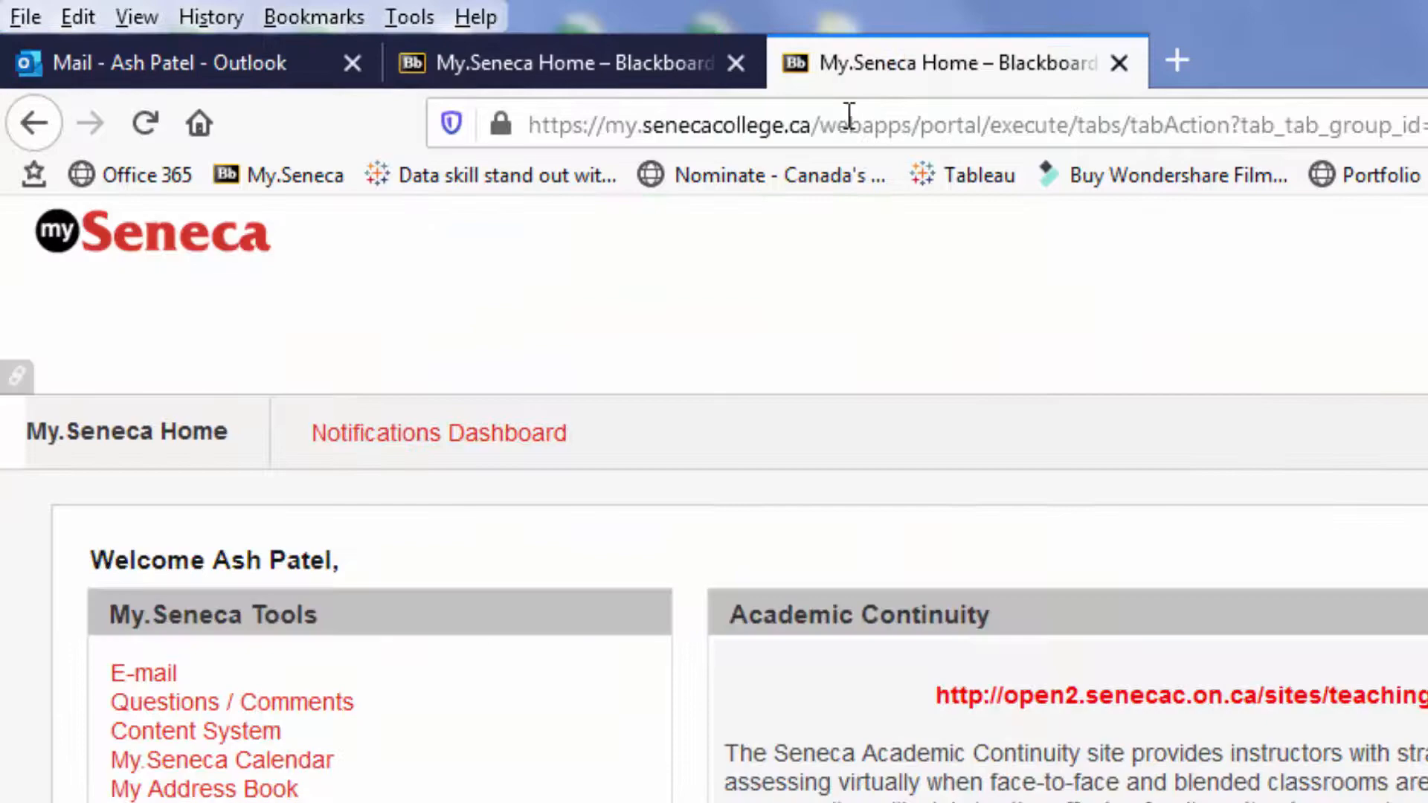
{"action": "scroll", "scroll_direction": "down", "scroll_amount": 3}
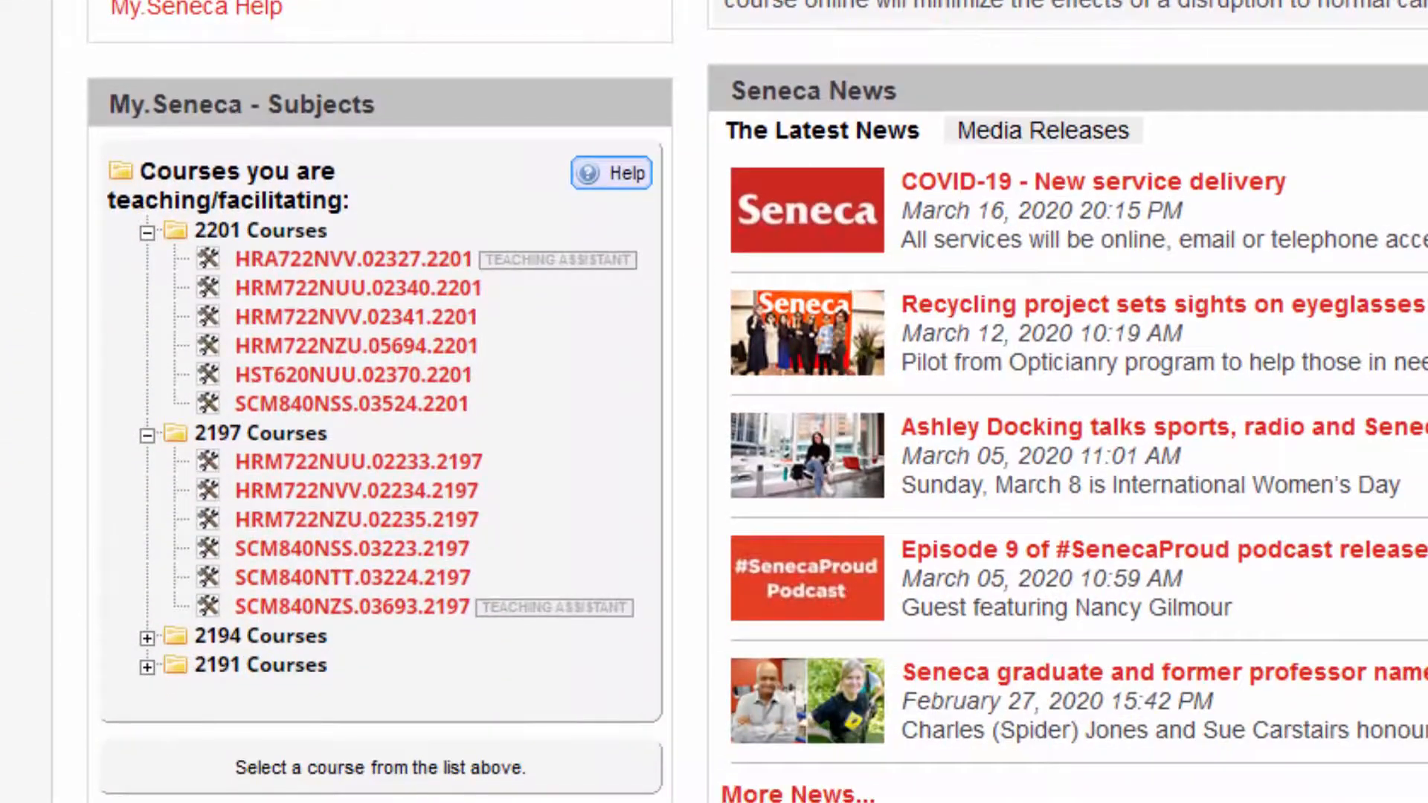
{"action": "left_click", "coordinate": [357, 289]}
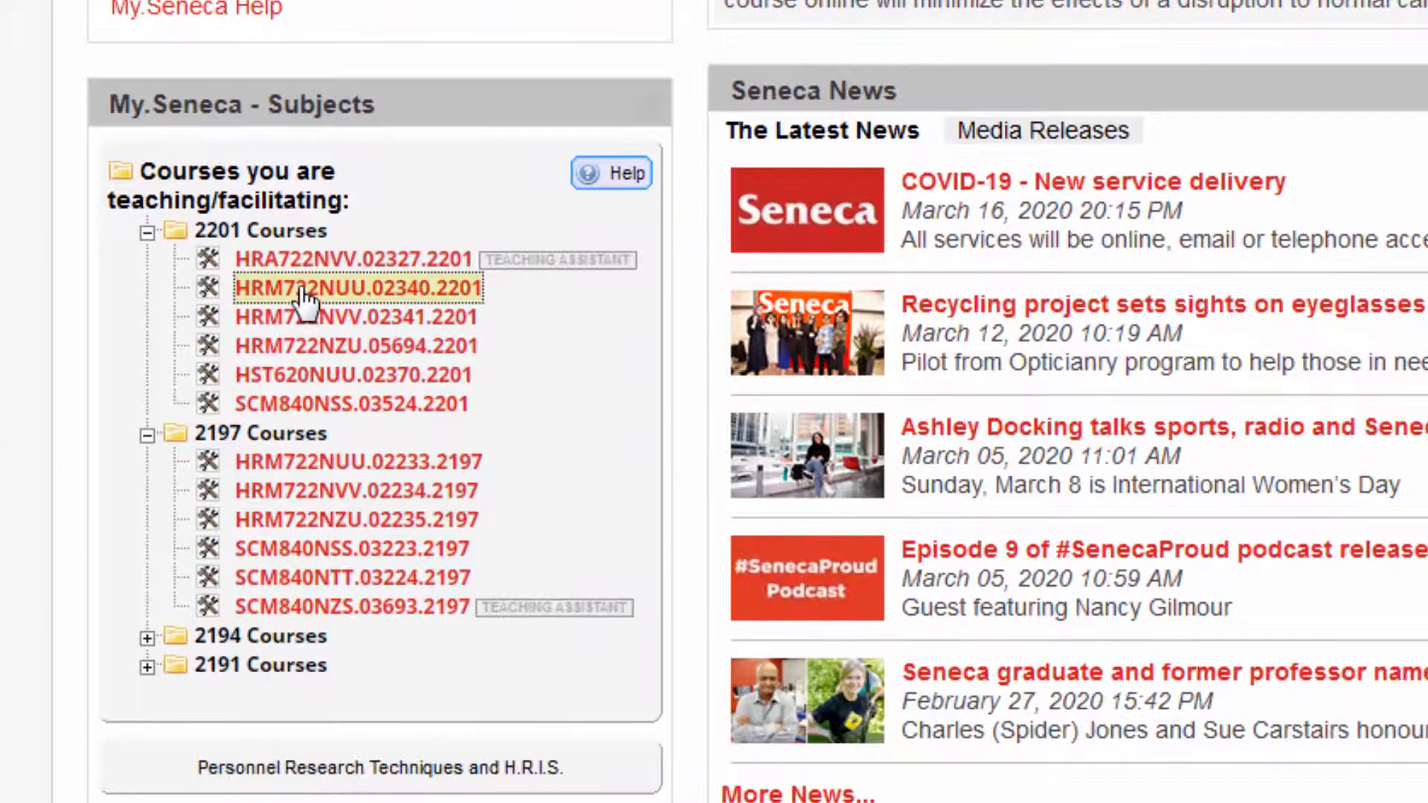
{"action": "left_click", "coordinate": [358, 287]}
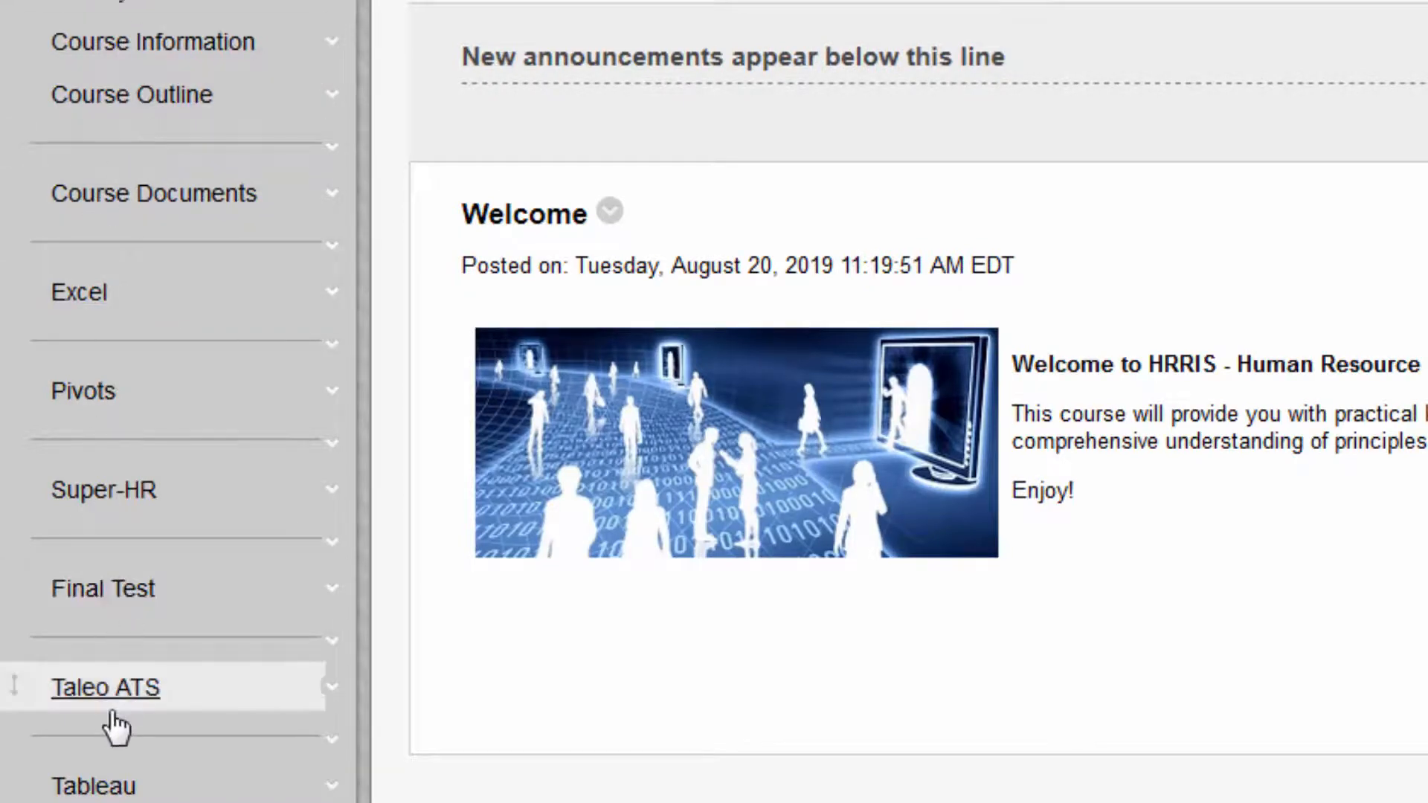
{"action": "left_click", "coordinate": [92, 785]}
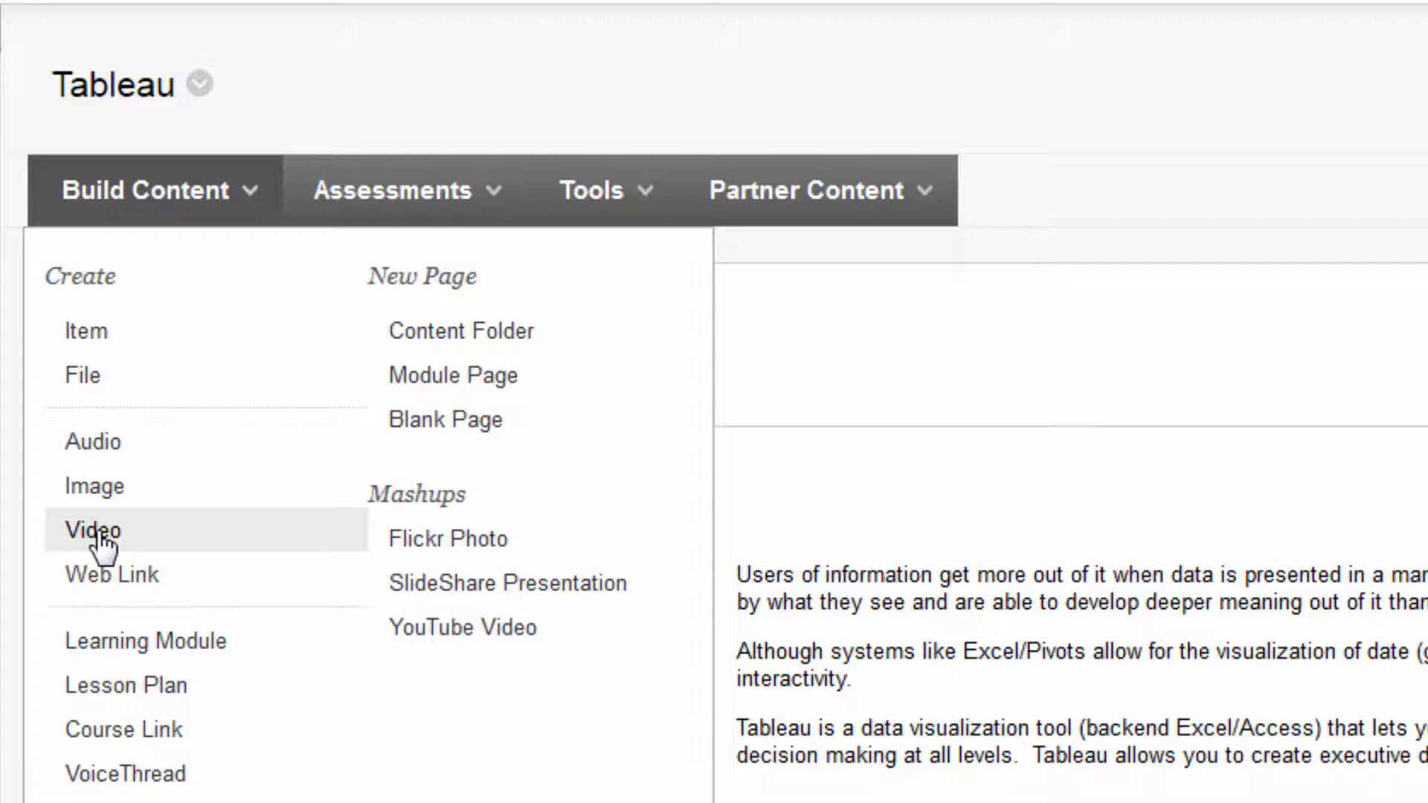
Step: Start a new video item and name it Ecruitment
{"action": "left_click", "coordinate": [91, 531]}
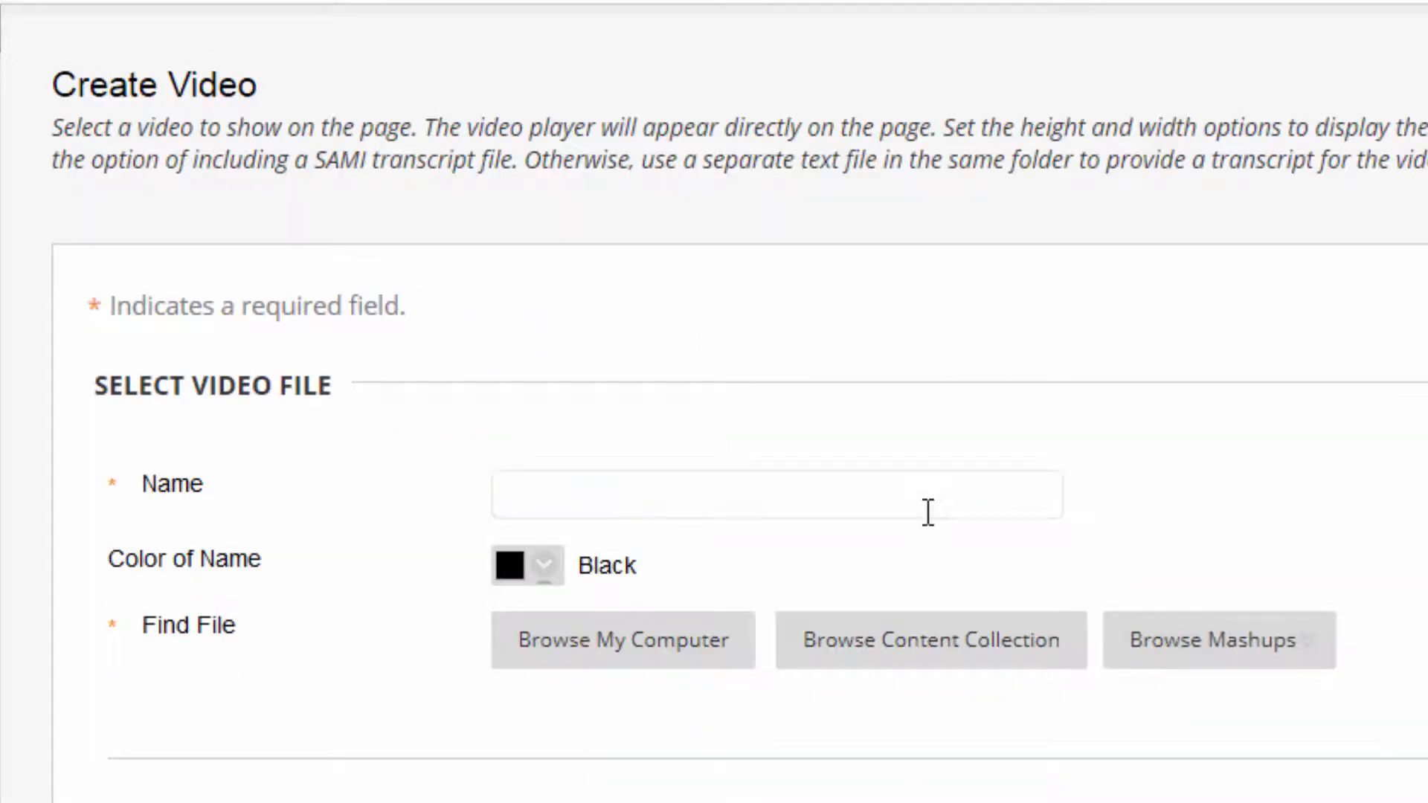
{"action": "type", "text": "Ecr"}
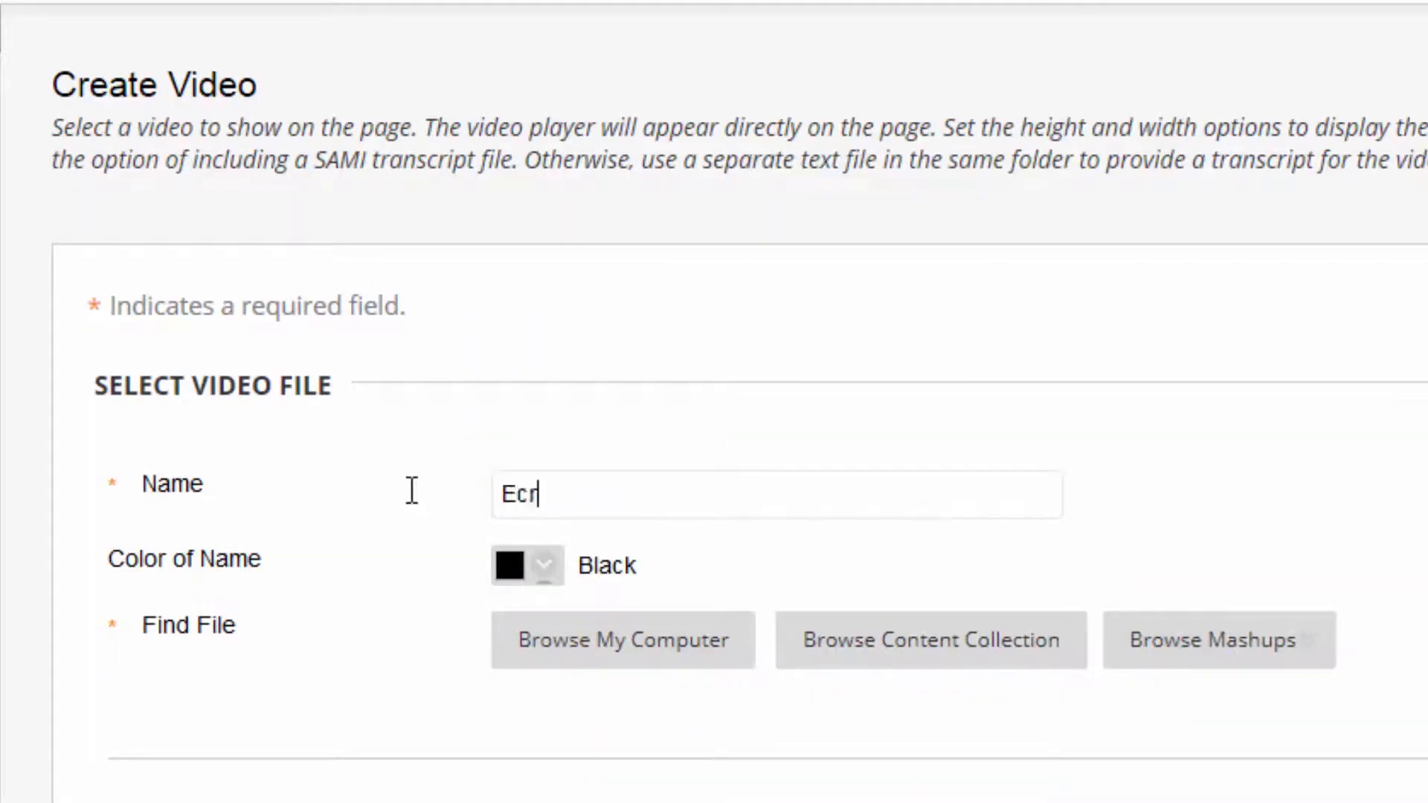
{"action": "type", "text": "uitment"}
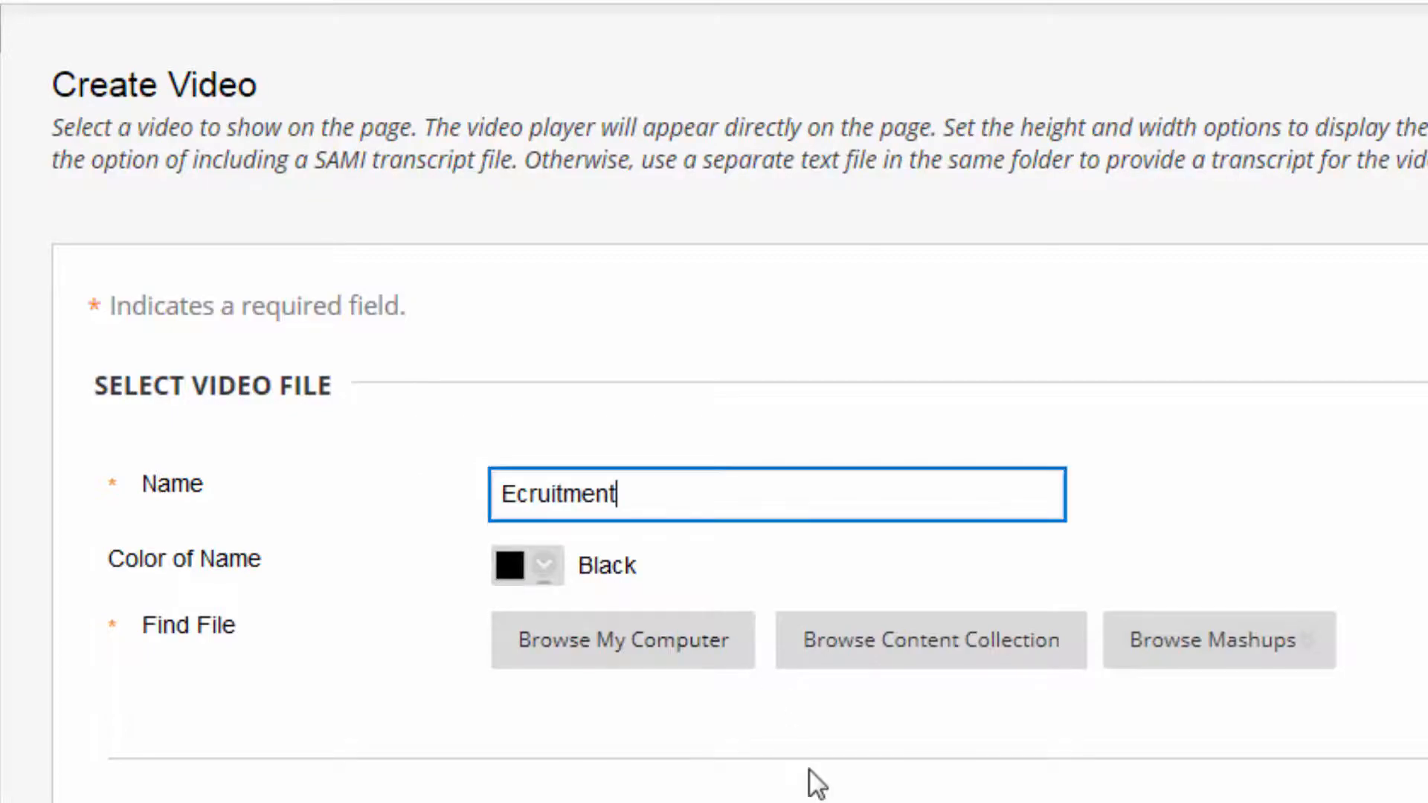
{"action": "scroll", "scroll_direction": "down", "scroll_amount": 3}
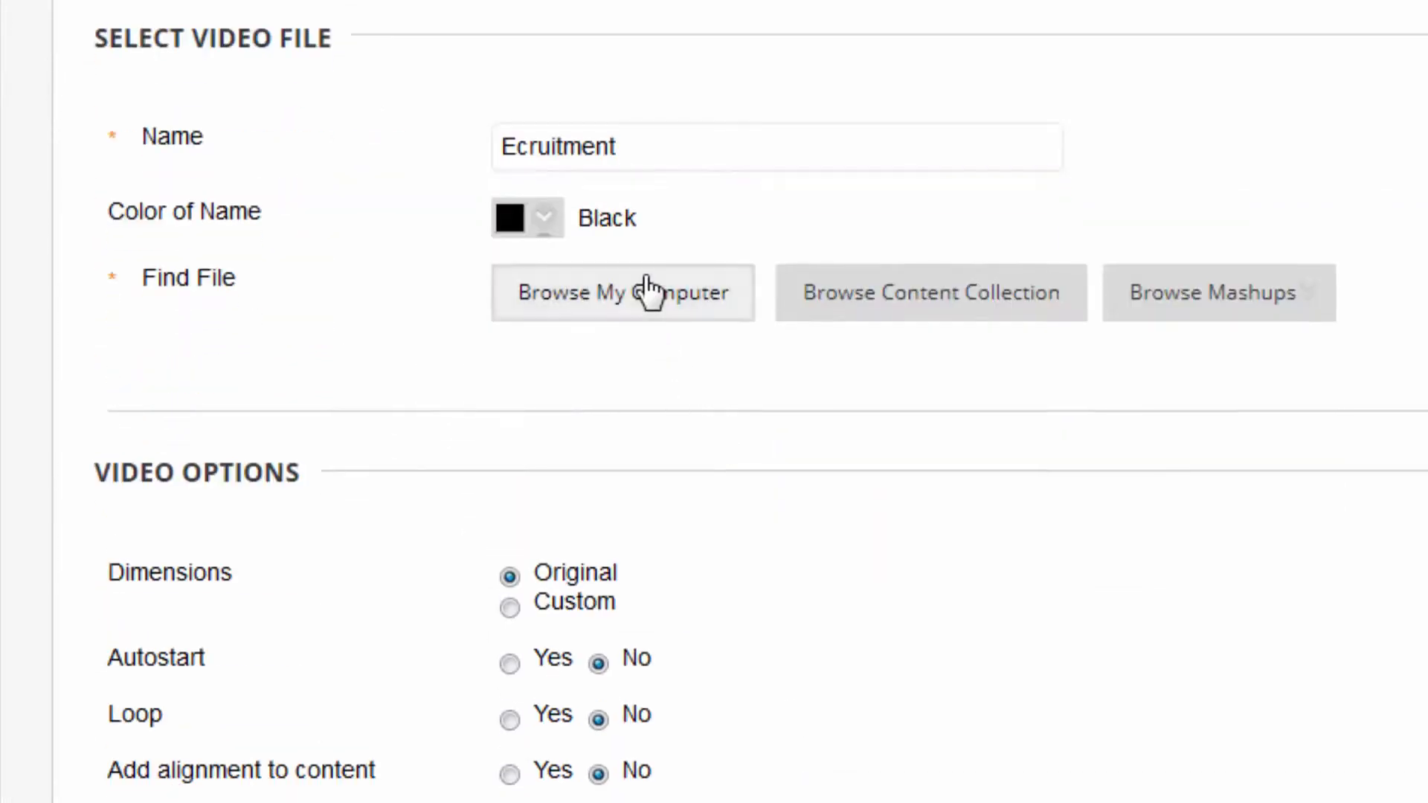
Step: Attach EcruitmentAudiox.mp4 from this computer as the video file
{"action": "left_click", "coordinate": [623, 293]}
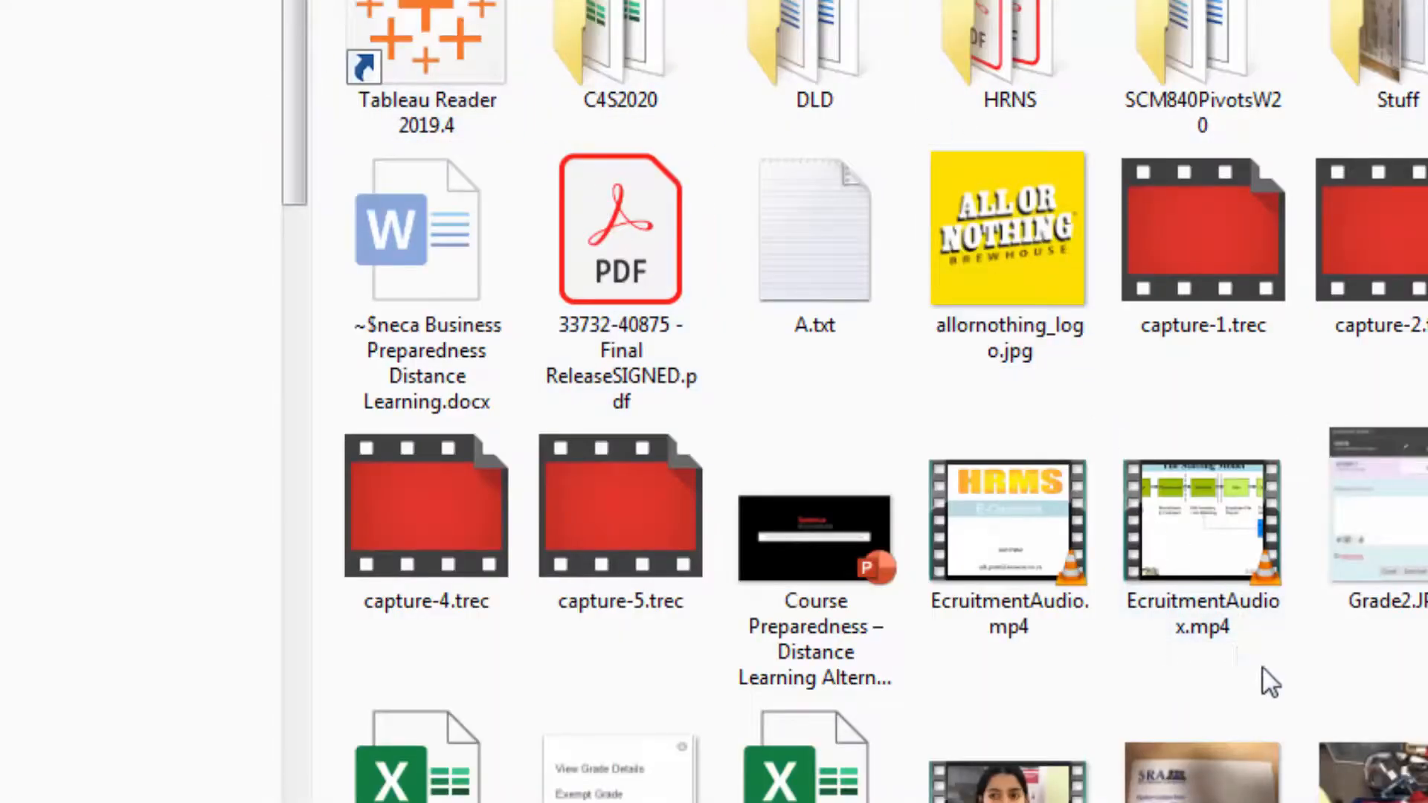
{"action": "left_click", "coordinate": [1202, 537]}
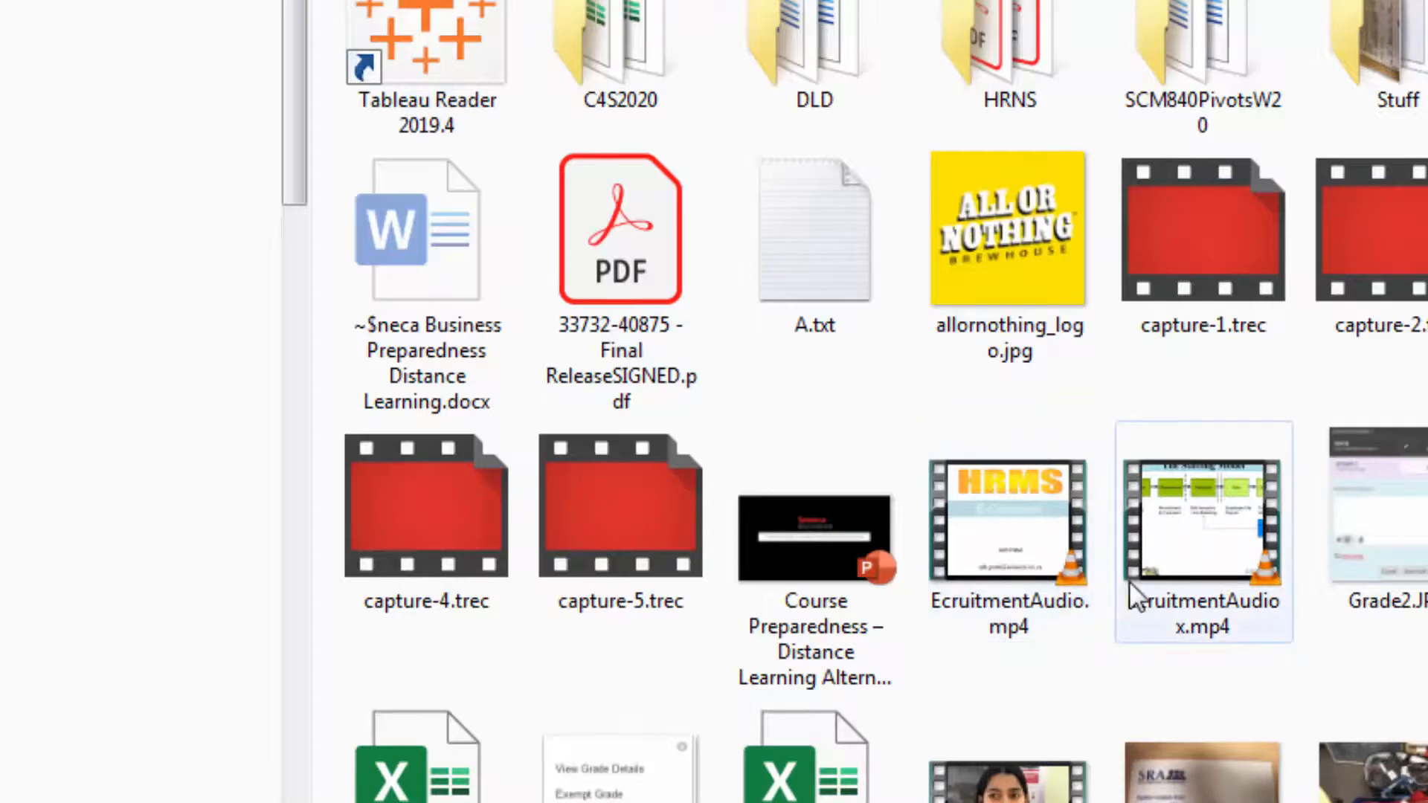
{"action": "left_click", "coordinate": [1201, 524]}
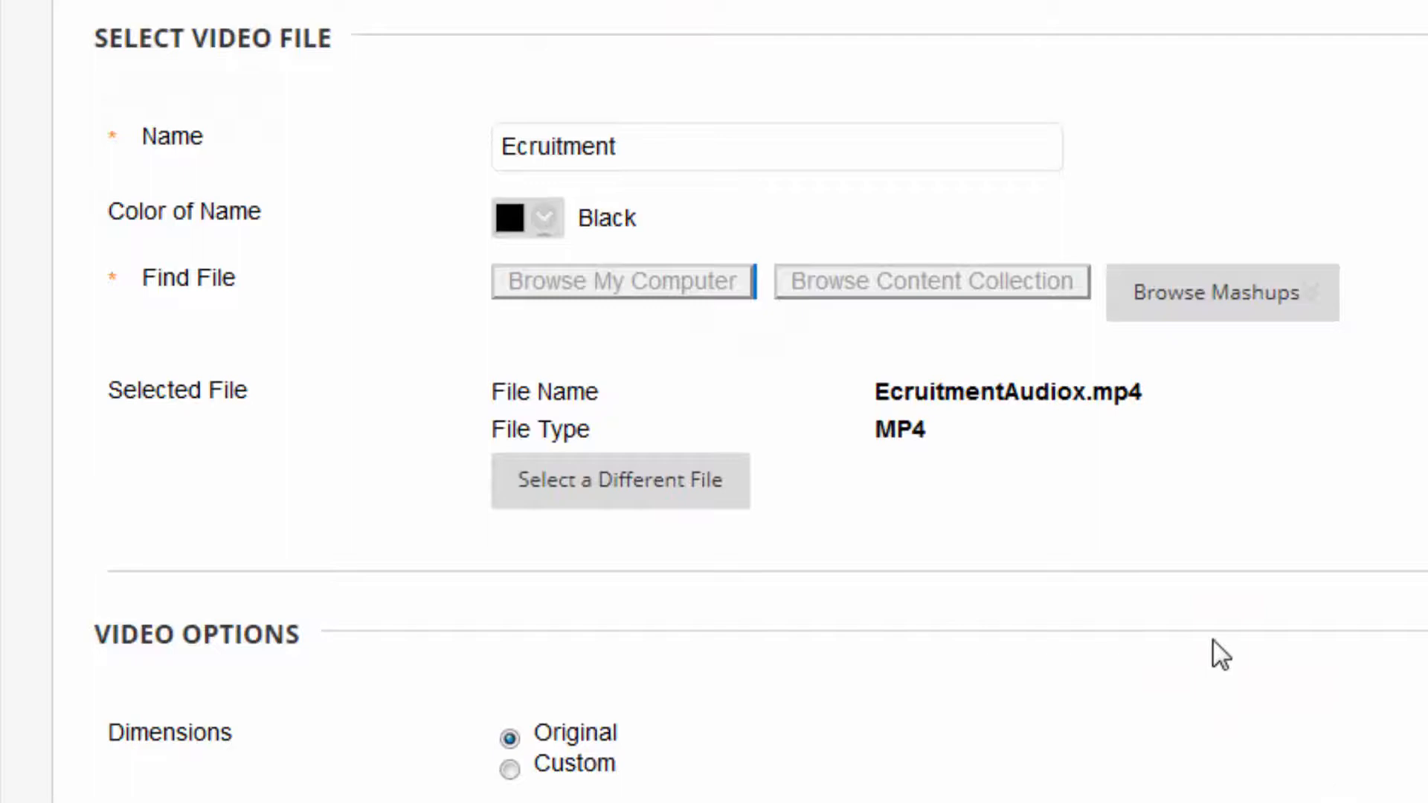
Step: Review the Video Options and Standard Options, leaving the defaults
{"action": "scroll", "scroll_direction": "down", "scroll_amount": 3}
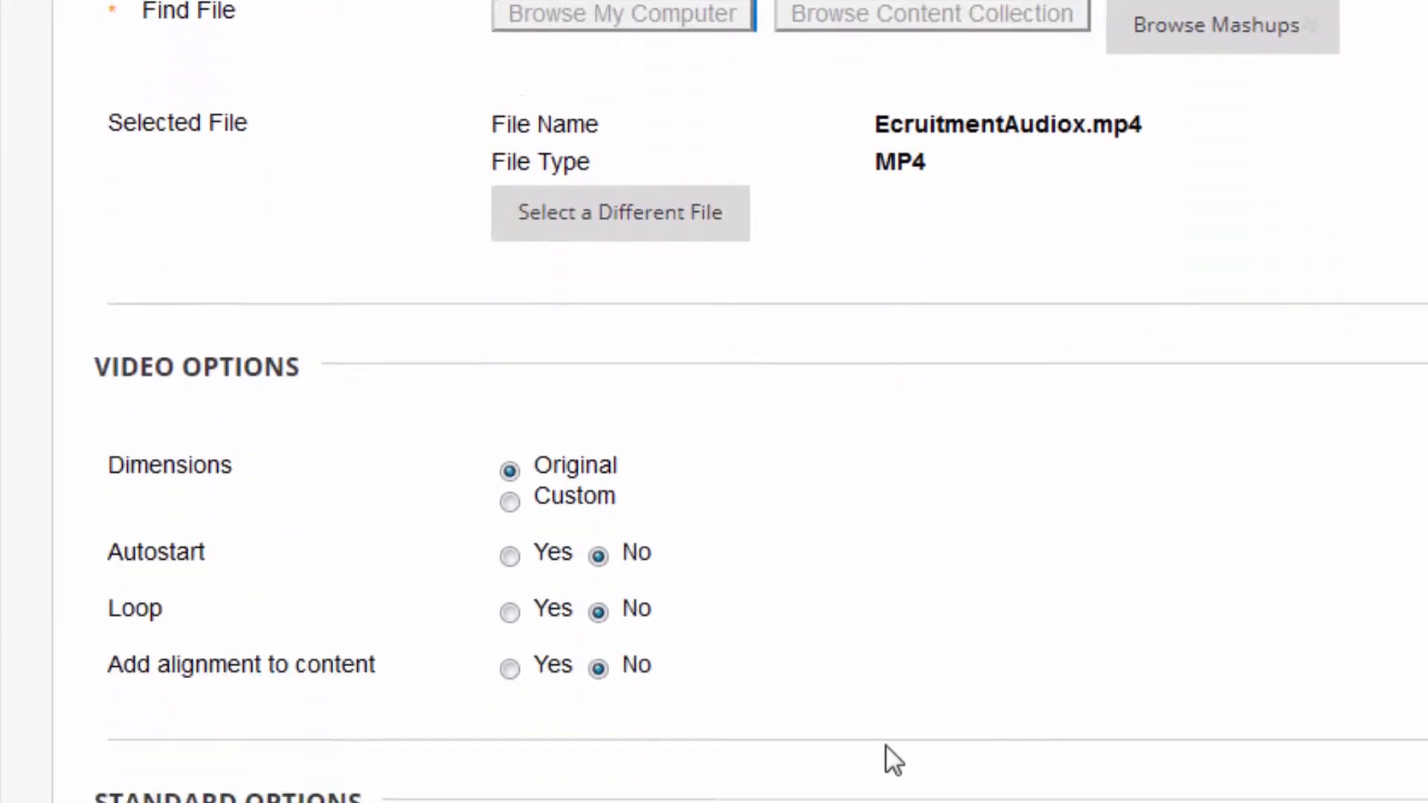
{"action": "scroll", "scroll_direction": "down", "scroll_amount": 3}
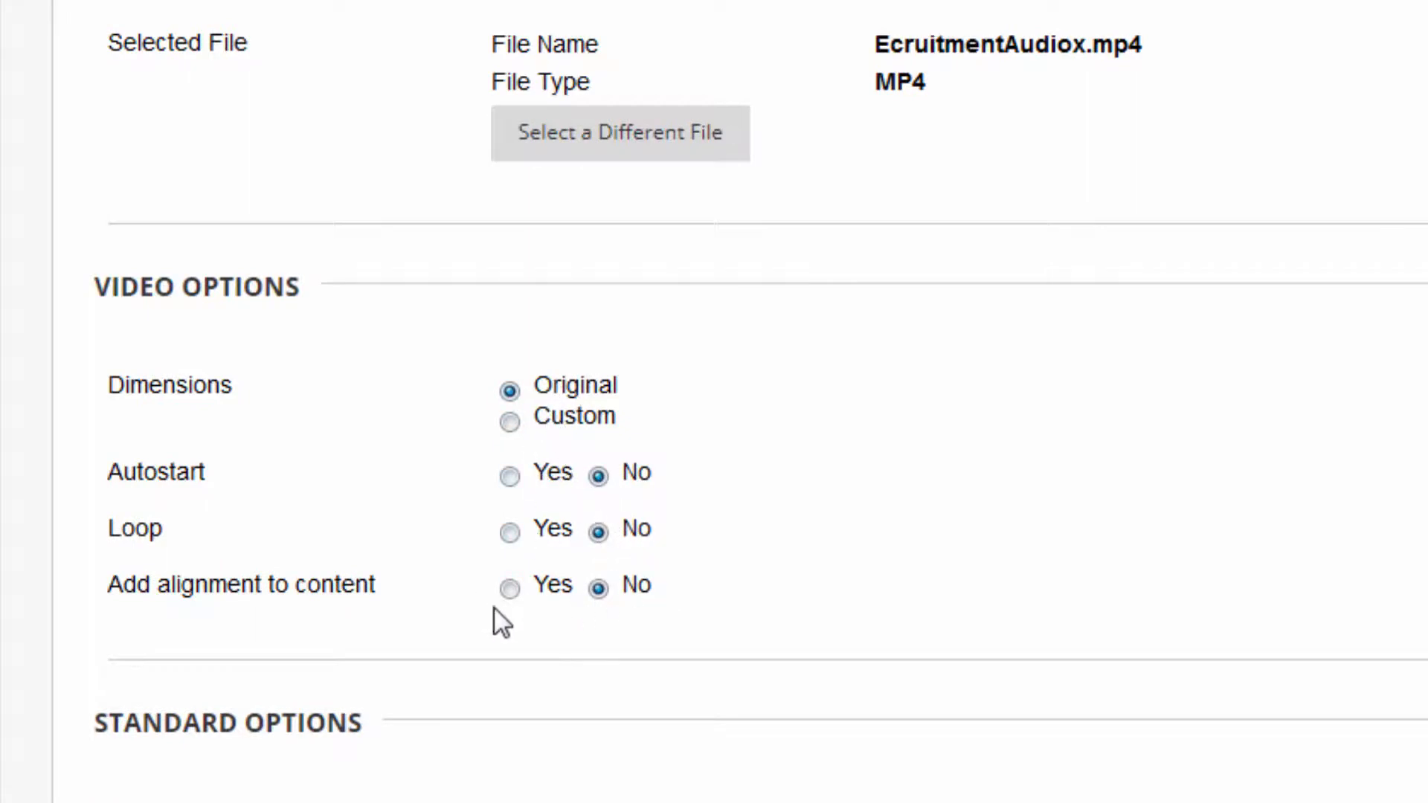
{"action": "scroll", "scroll_direction": "down", "scroll_amount": 3}
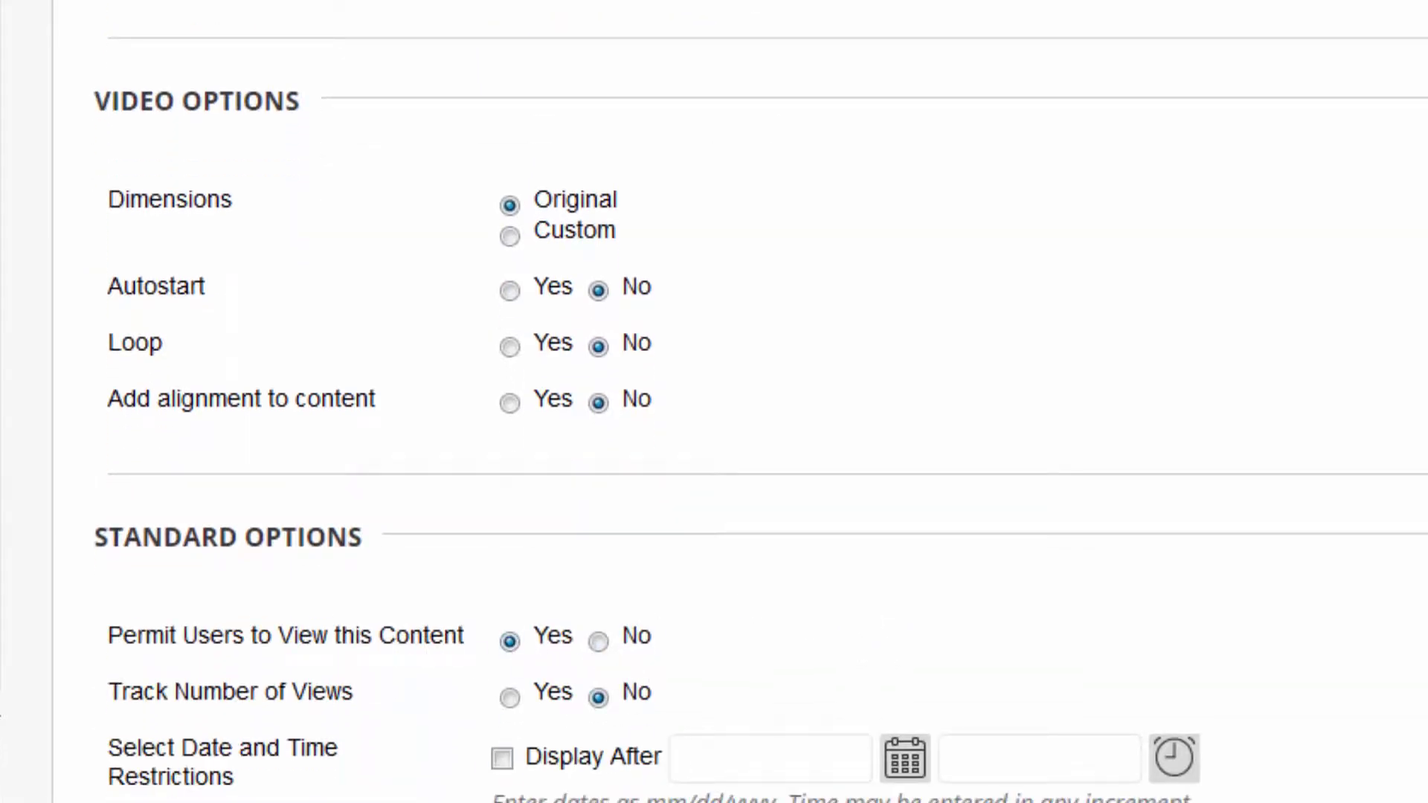
{"action": "scroll", "scroll_direction": "down", "scroll_amount": 3}
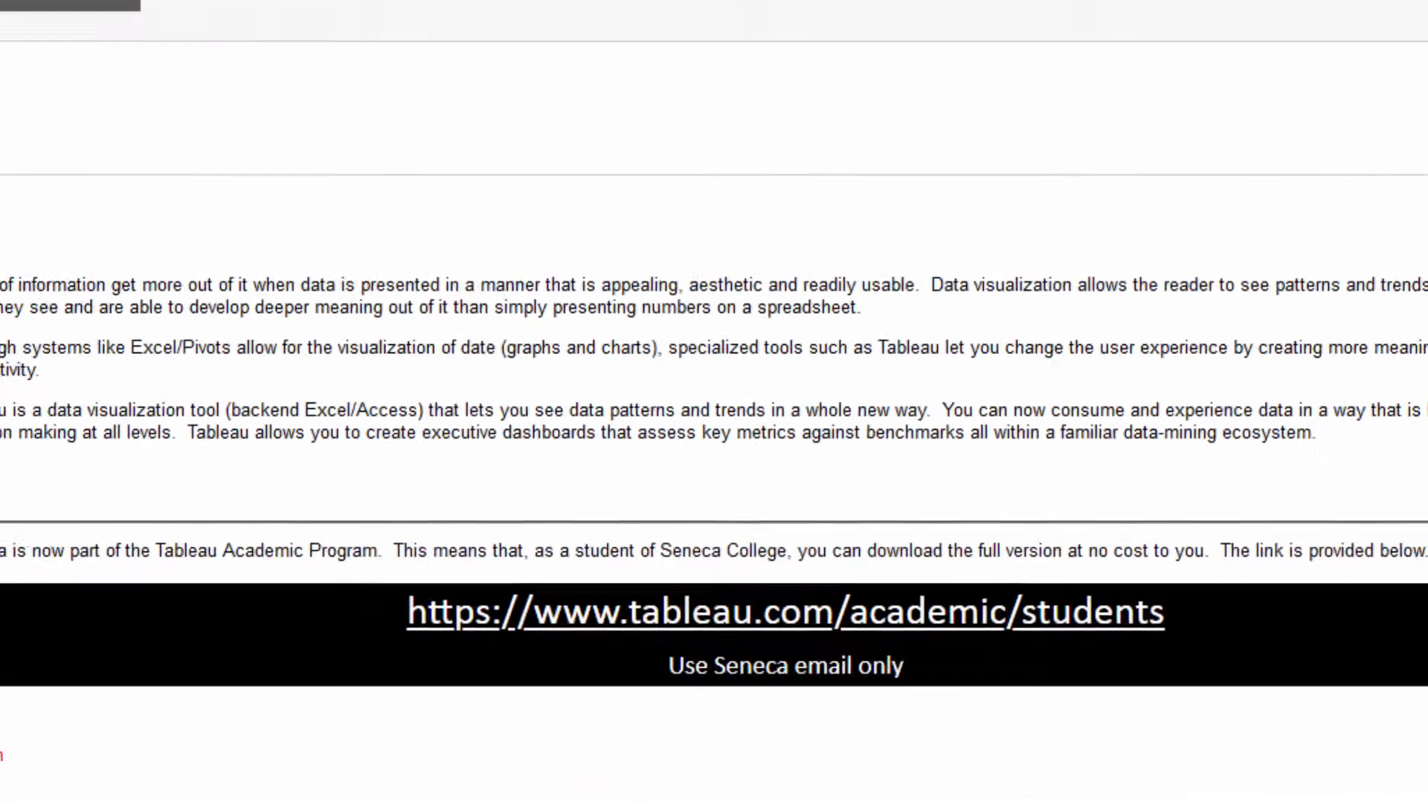
{"action": "scroll", "scroll_direction": "down", "scroll_amount": 3}
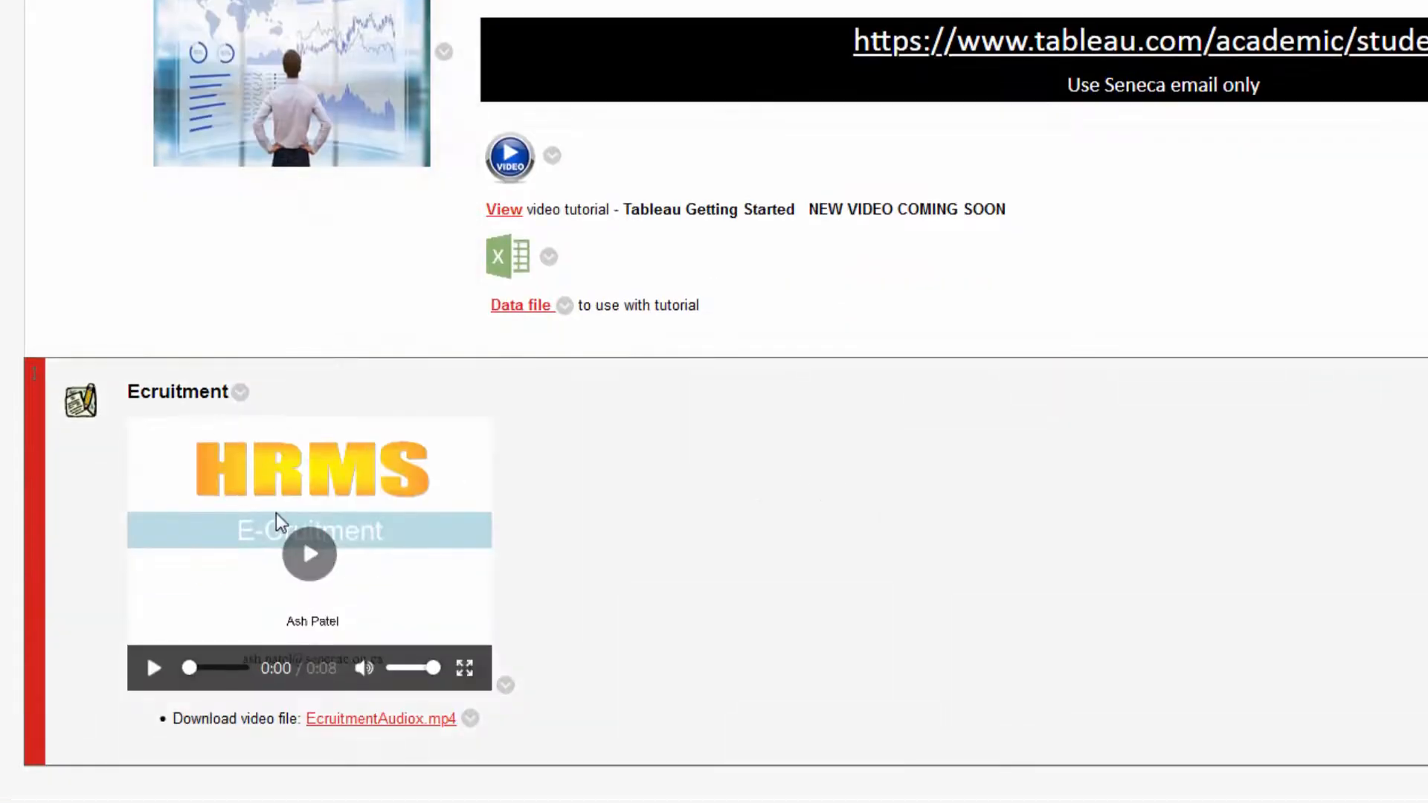
{"action": "scroll", "scroll_direction": "up", "scroll_amount": 3}
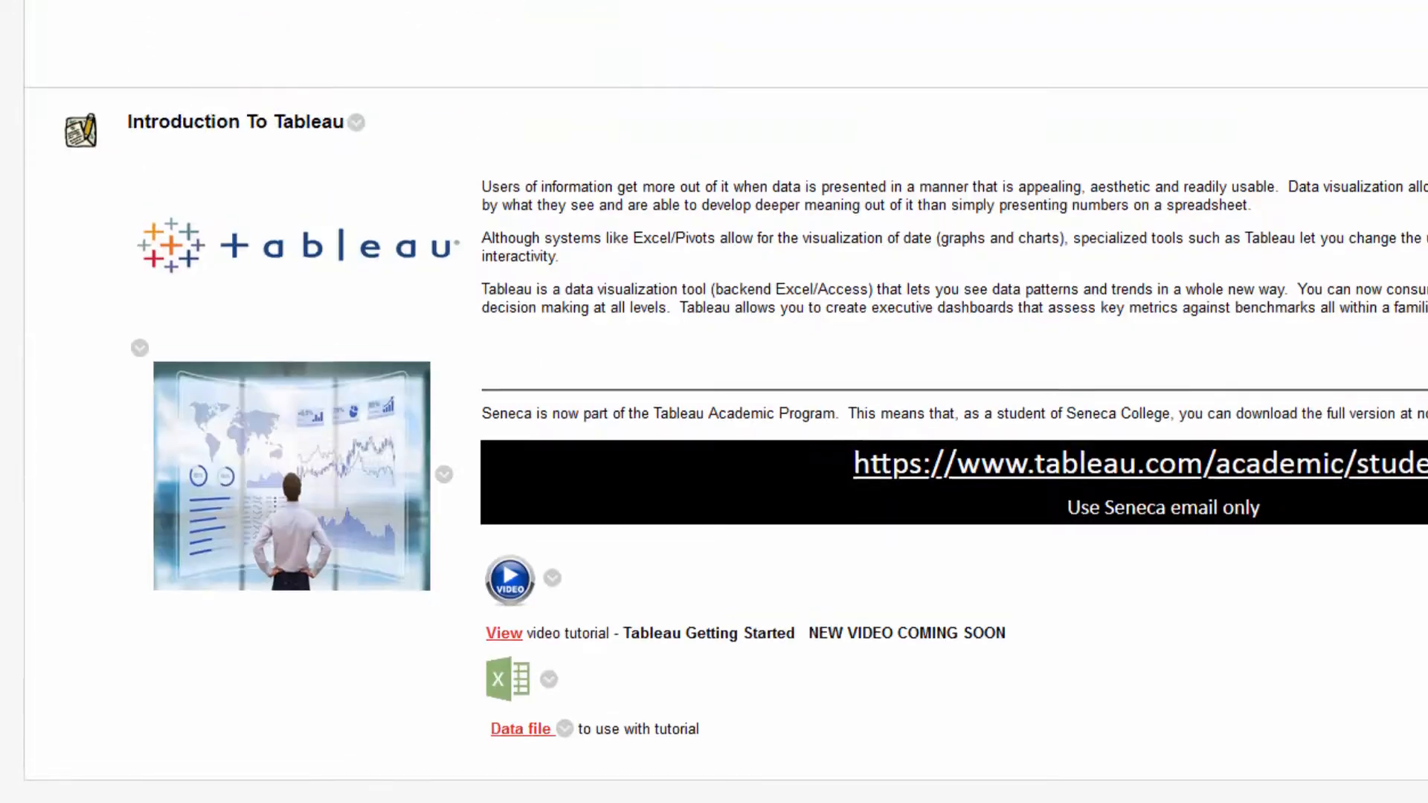
{"action": "scroll", "scroll_direction": "up", "scroll_amount": 3}
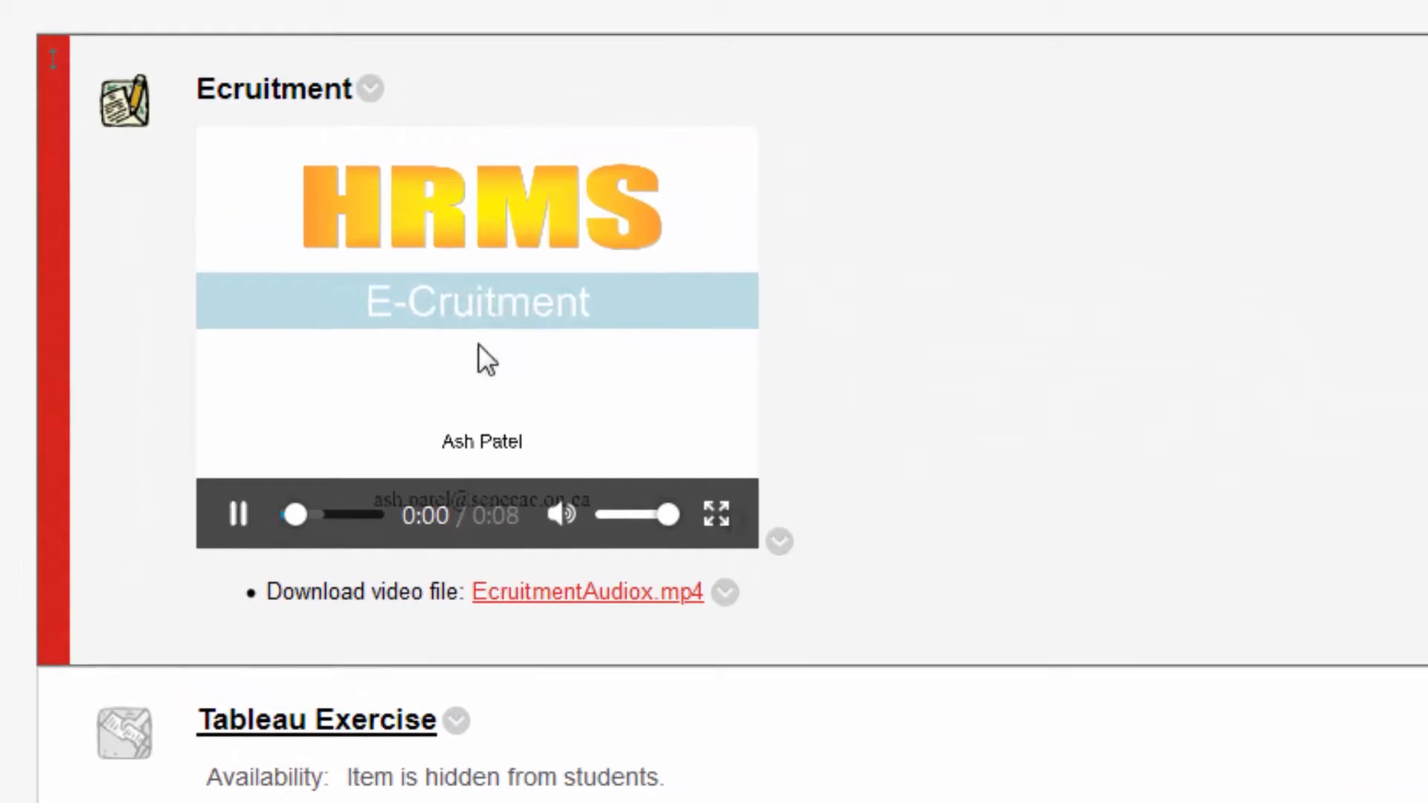
Step: Play the posted Ecruitment video in the Tableau content area
{"action": "left_click", "coordinate": [238, 514]}
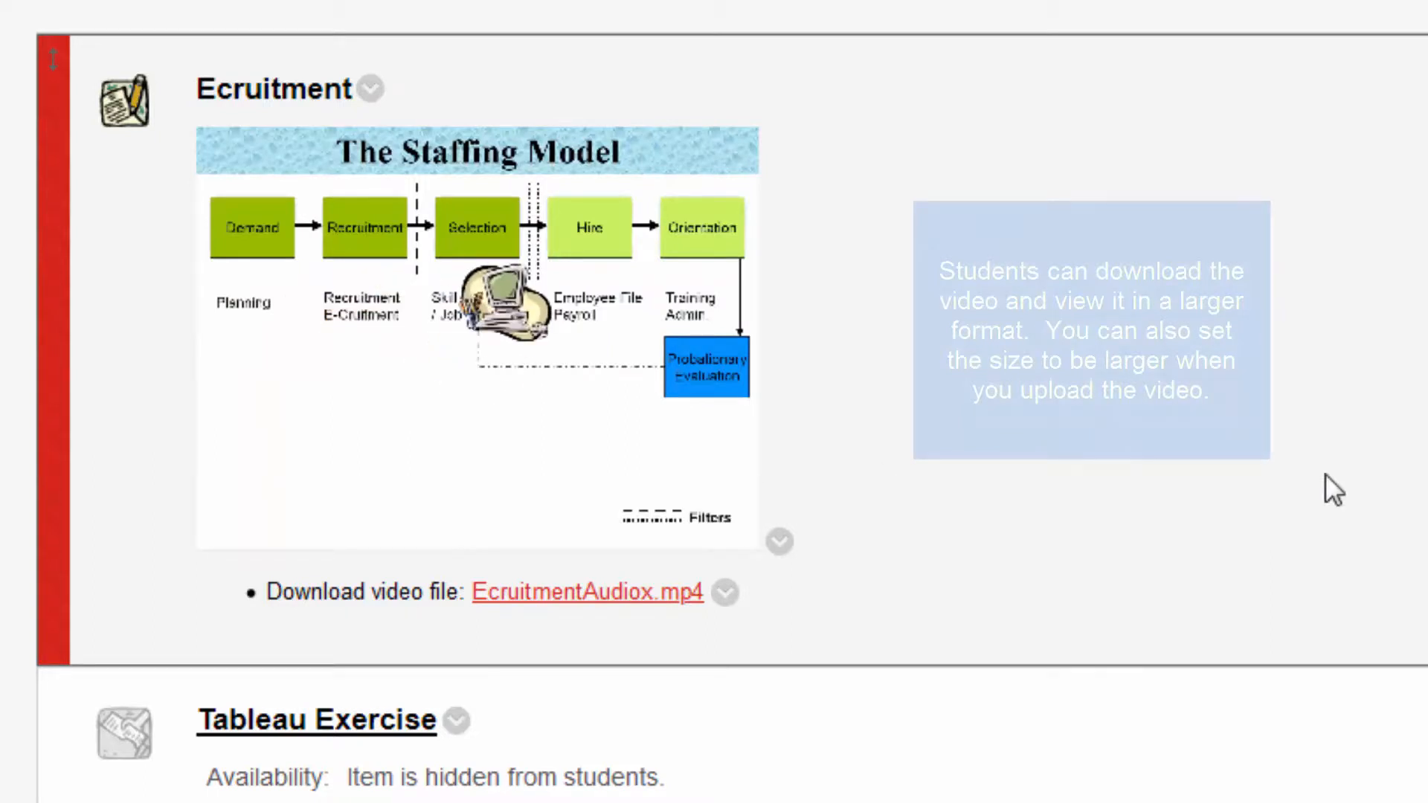
{"action": "mouse_move", "coordinate": [1308, 425]}
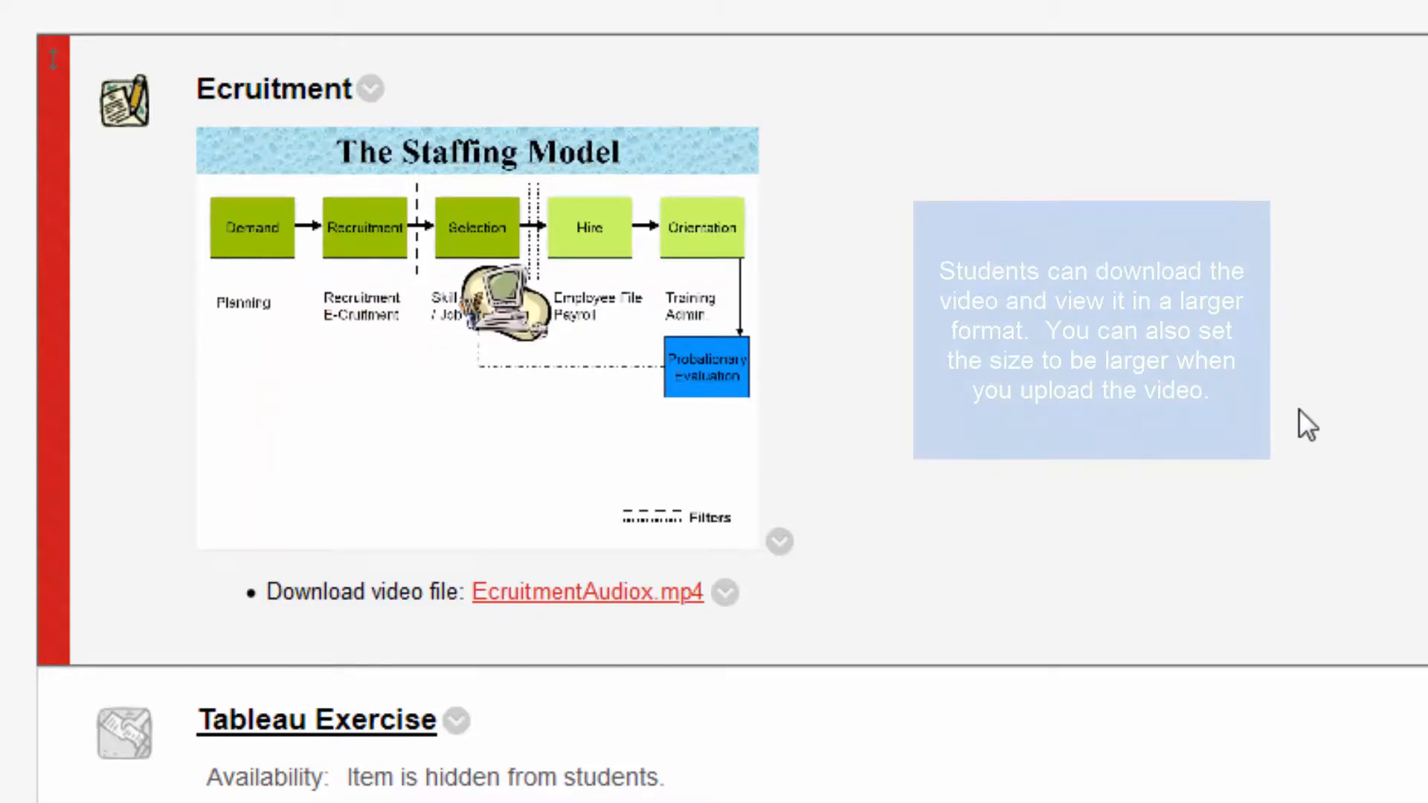
{"action": "mouse_move", "coordinate": [713, 592]}
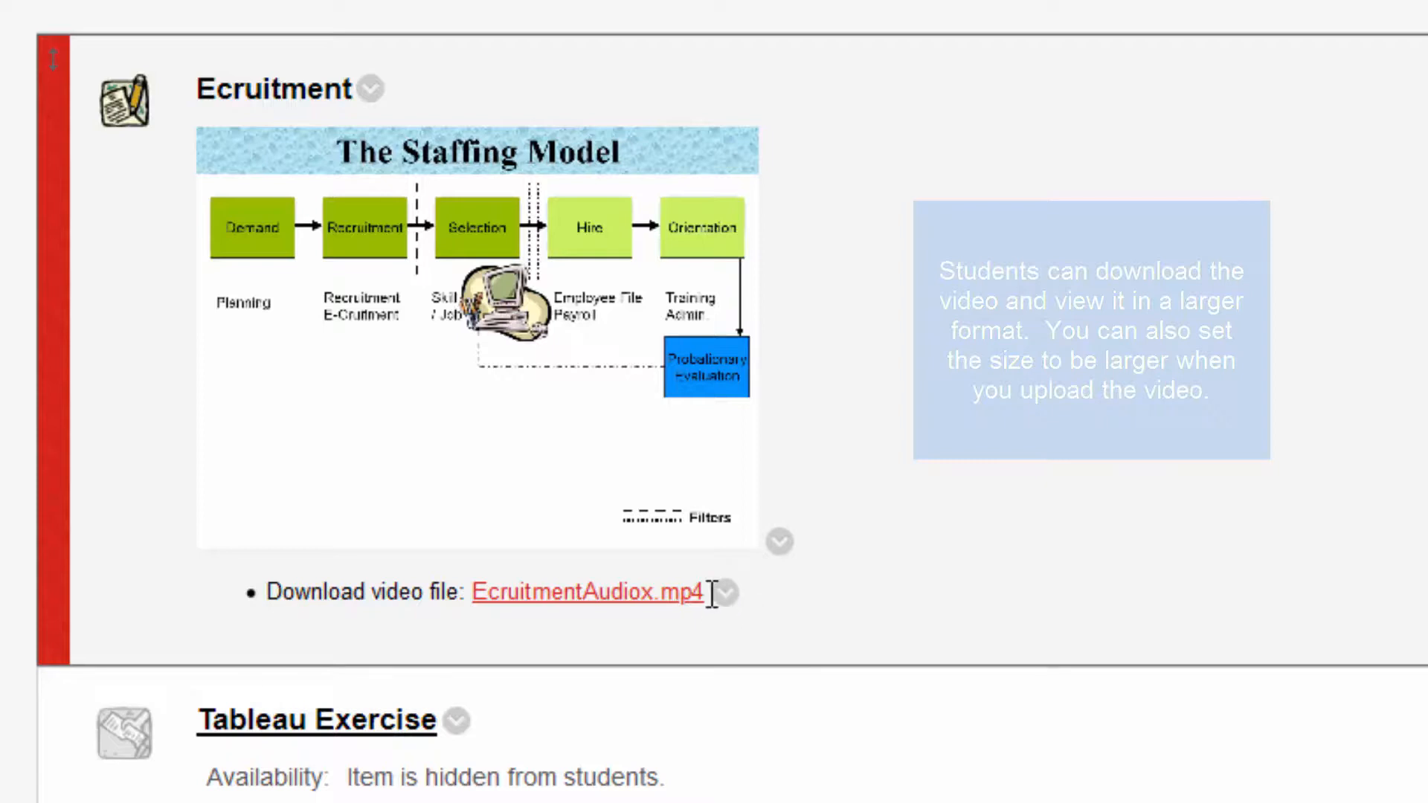
{"action": "mouse_move", "coordinate": [654, 609]}
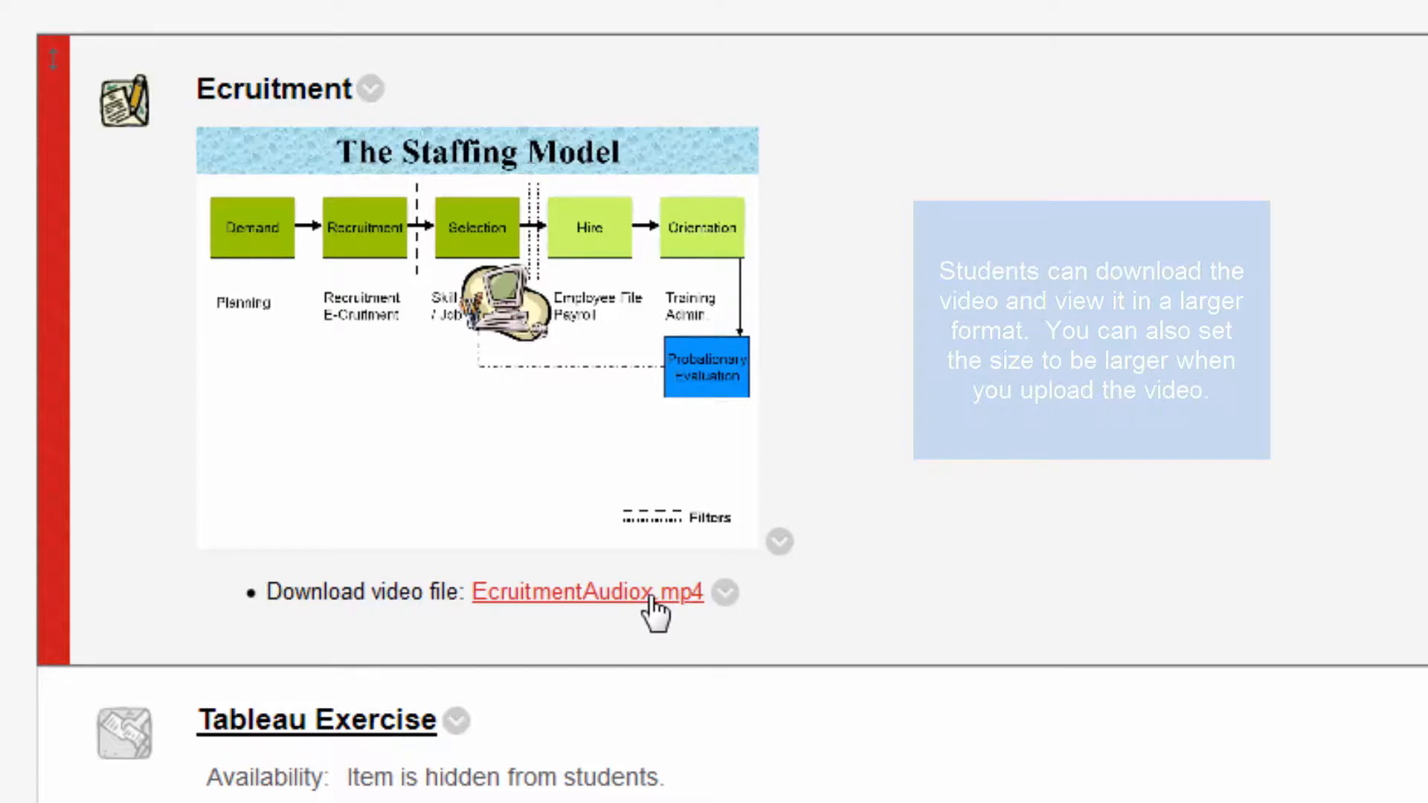
{"action": "mouse_move", "coordinate": [1157, 470]}
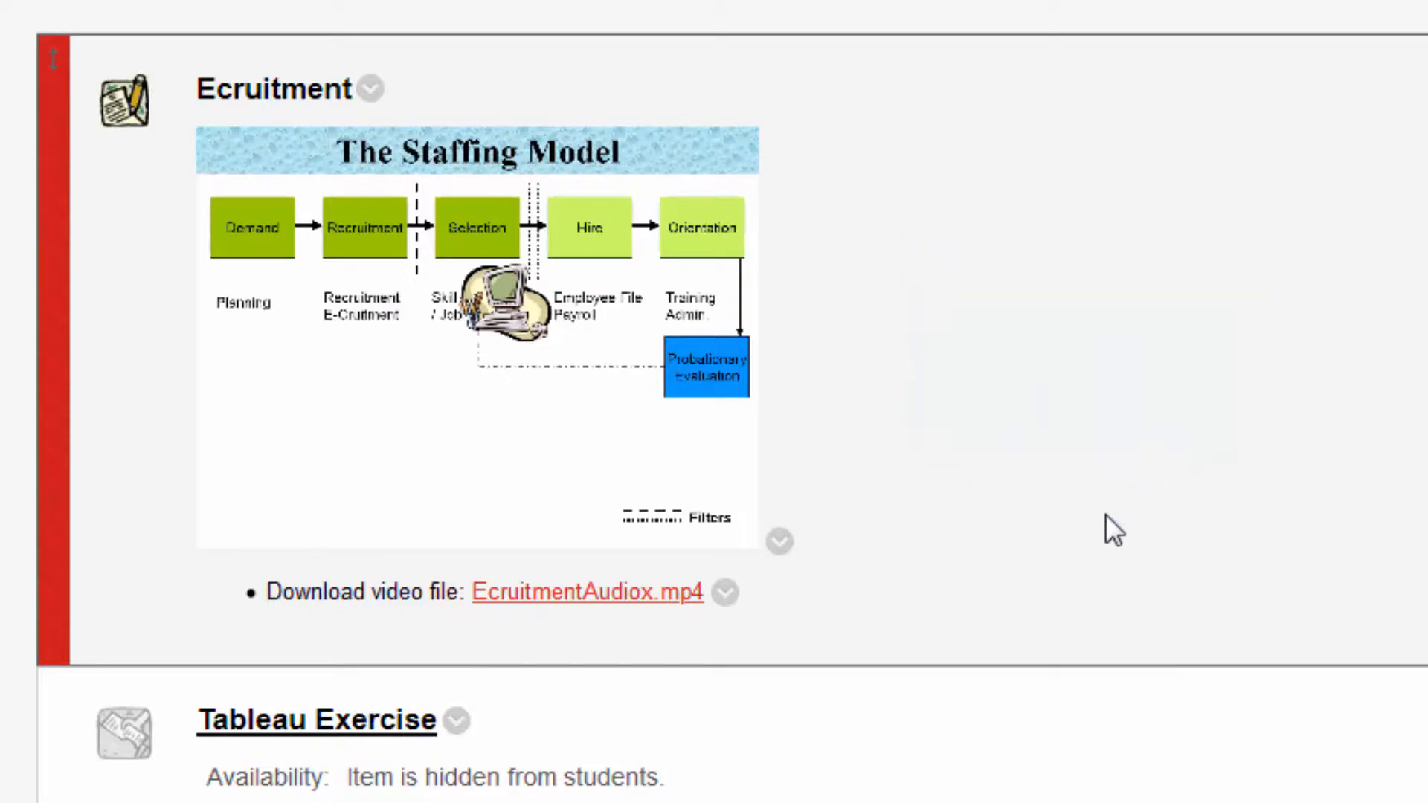
{"action": "mouse_move", "coordinate": [629, 83]}
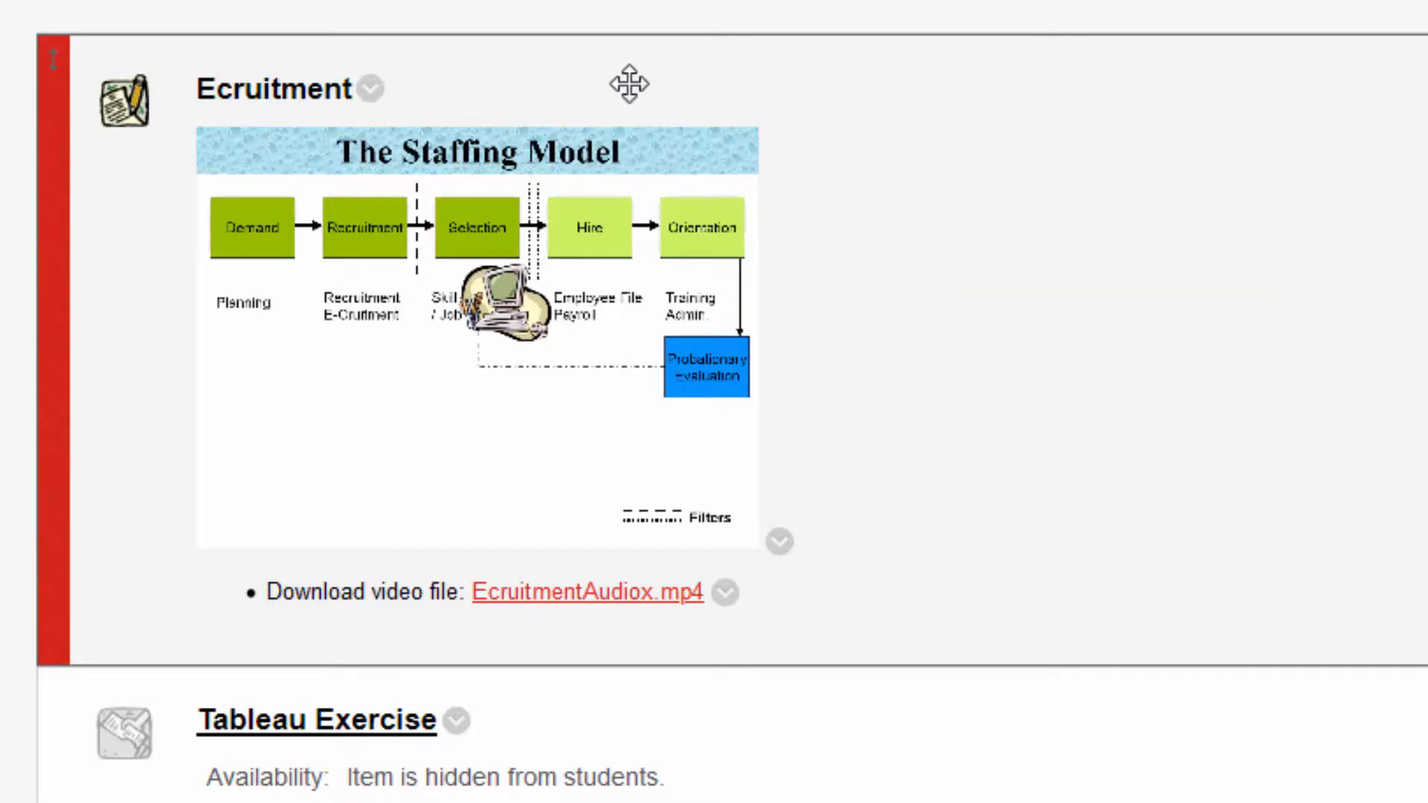
{"action": "mouse_move", "coordinate": [974, 236]}
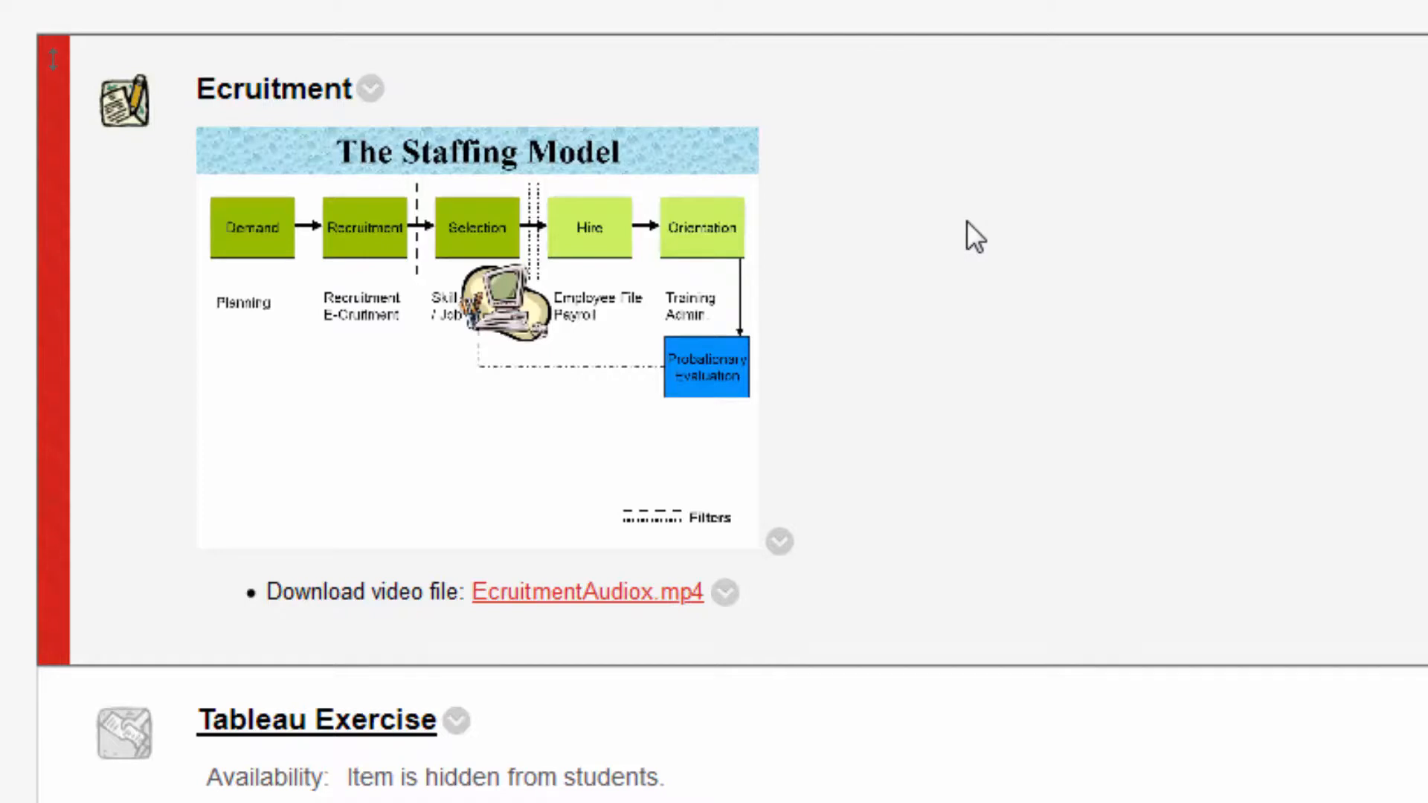
{"action": "mouse_move", "coordinate": [734, 259]}
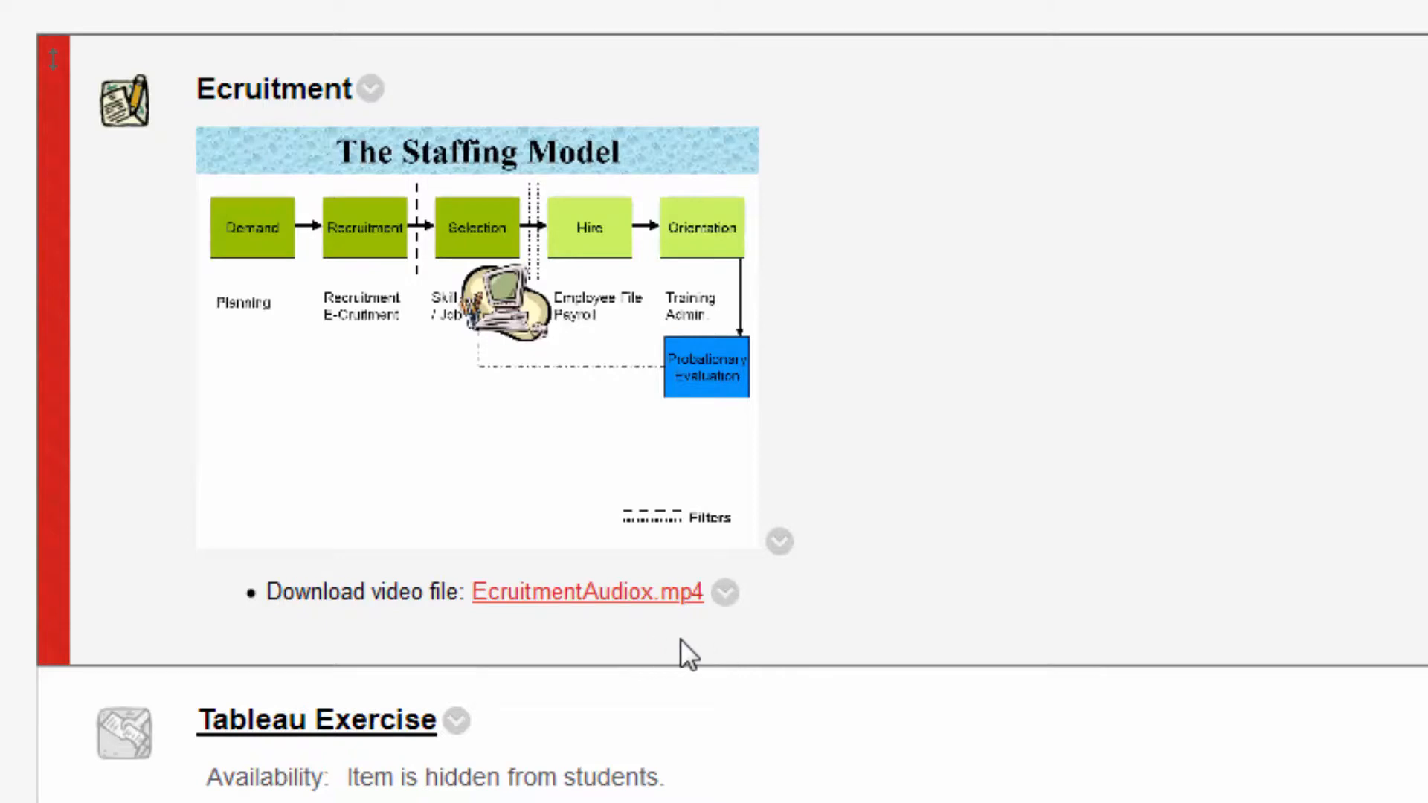
{"action": "mouse_move", "coordinate": [857, 642]}
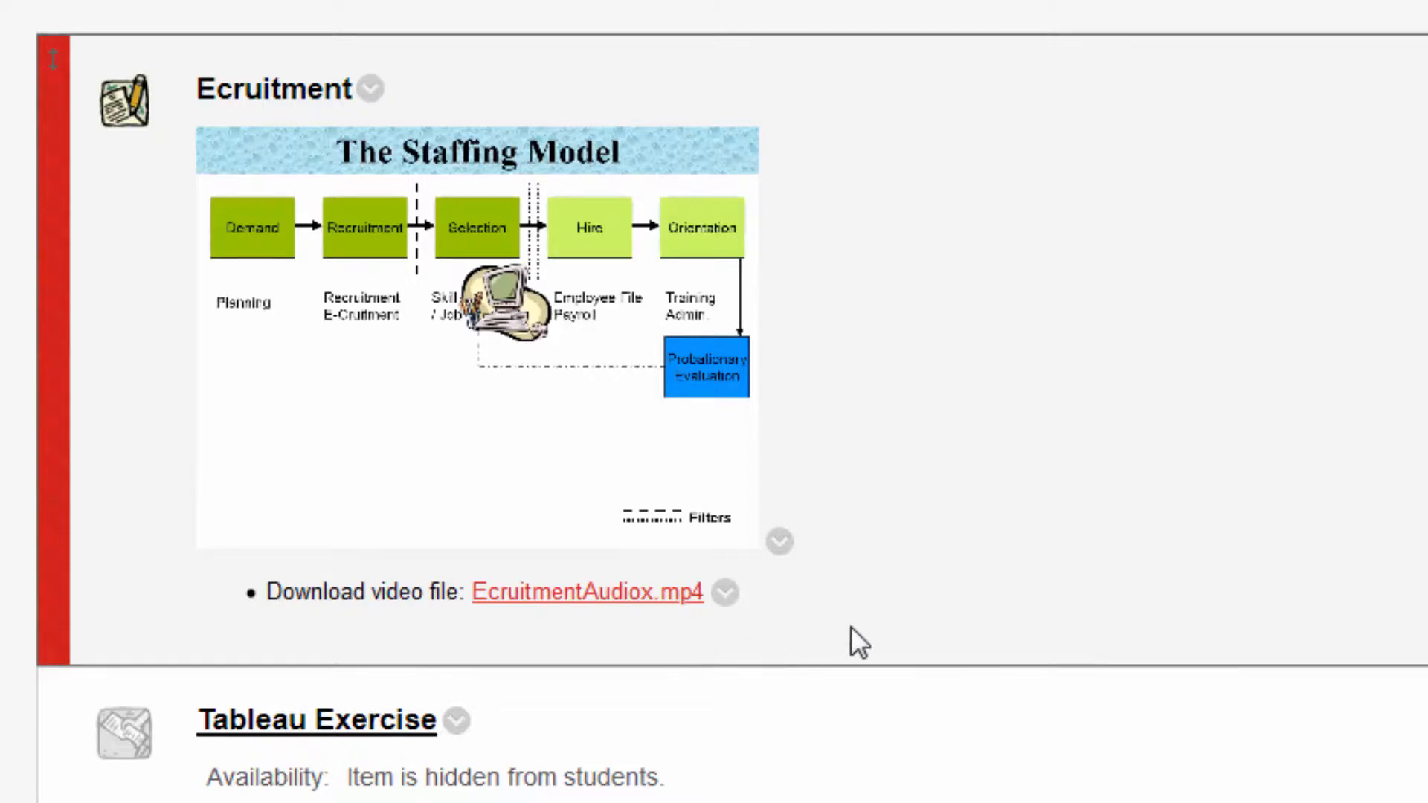
{"action": "mouse_move", "coordinate": [1065, 583]}
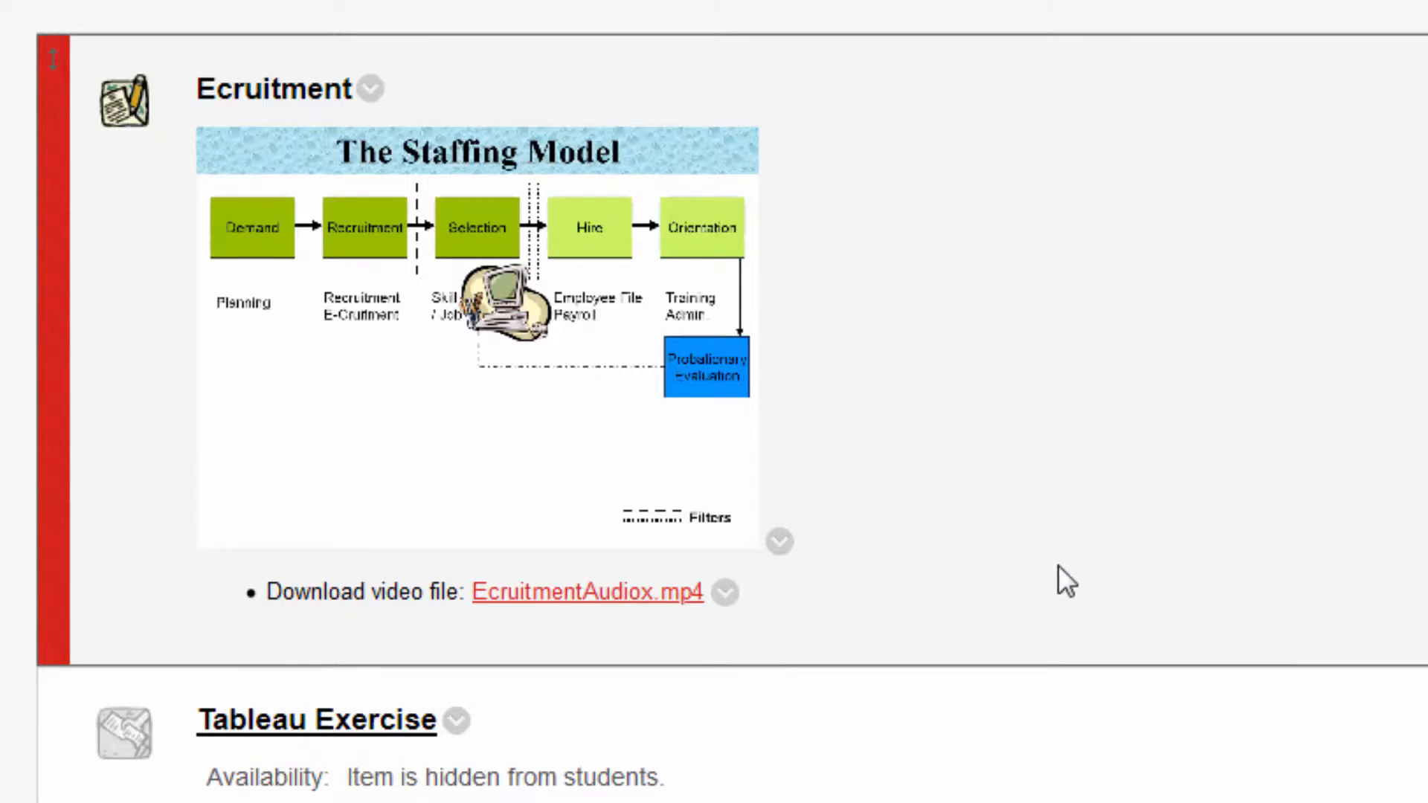